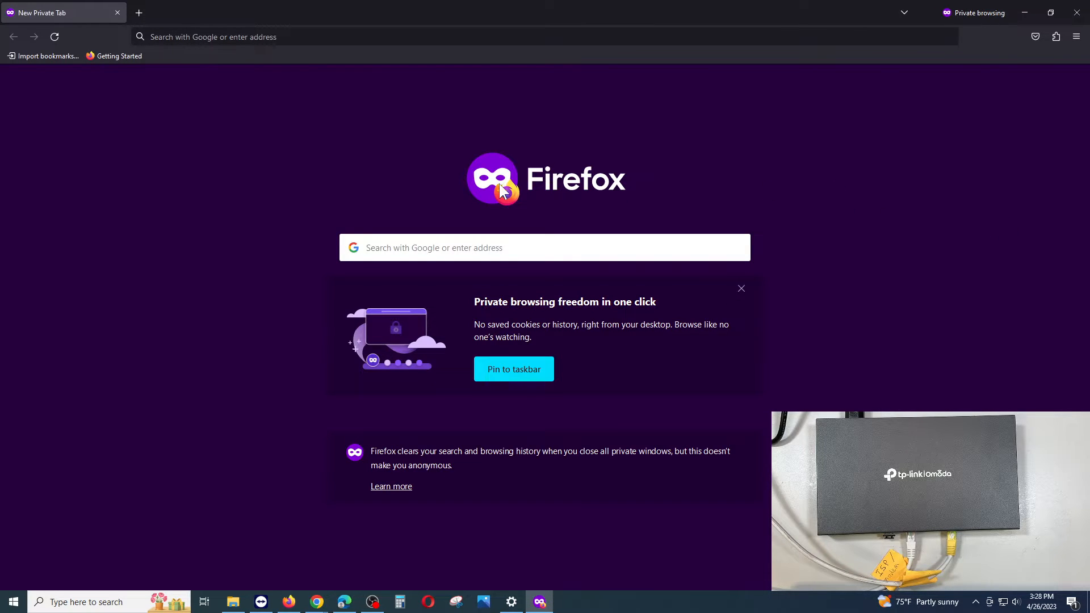
pyautogui.moveTo(335, 276)
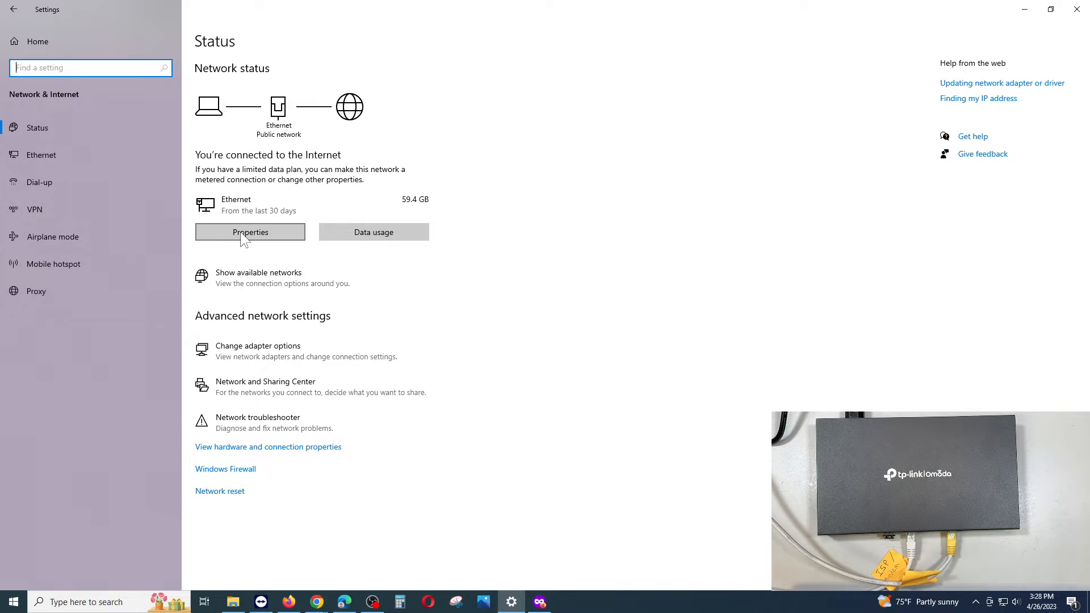
# - Browse to the router's gateway address 192.168.0.1 in the private Firefox window
pyautogui.click(250, 232)
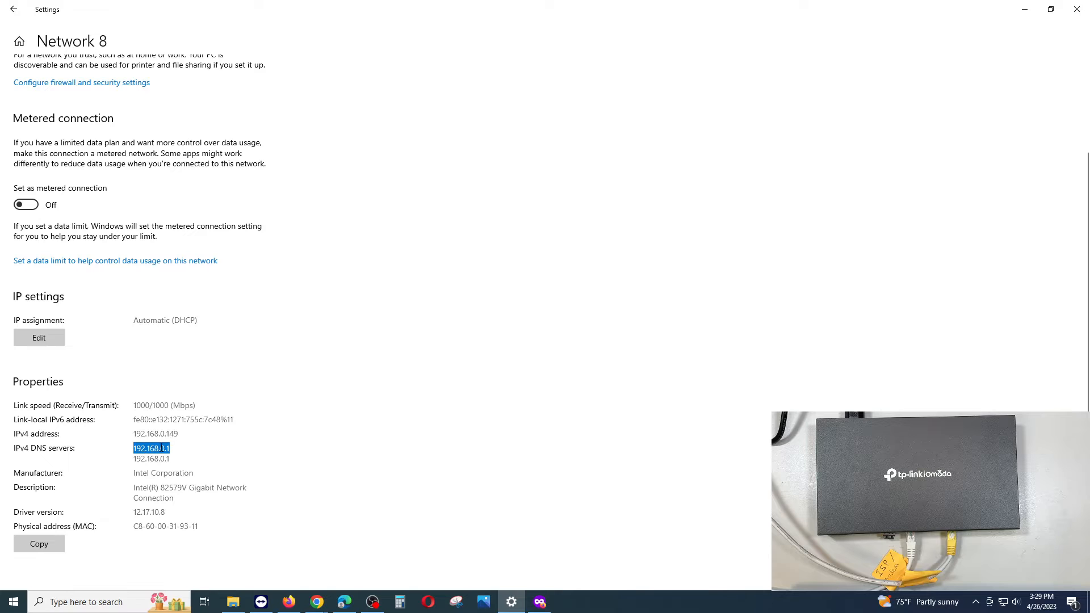
pyautogui.moveTo(117, 455)
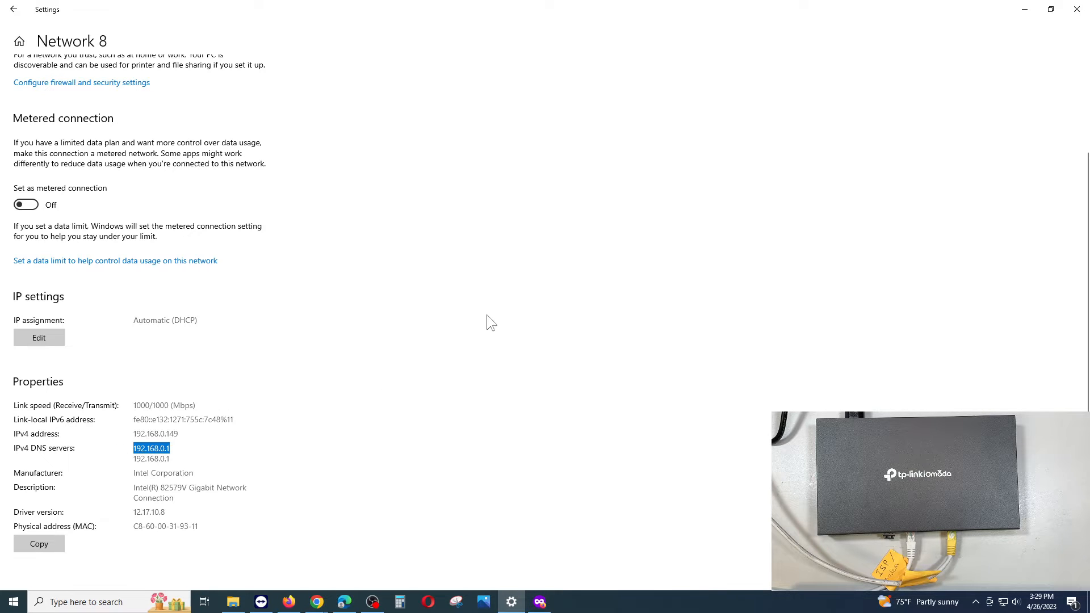
pyautogui.click(539, 601)
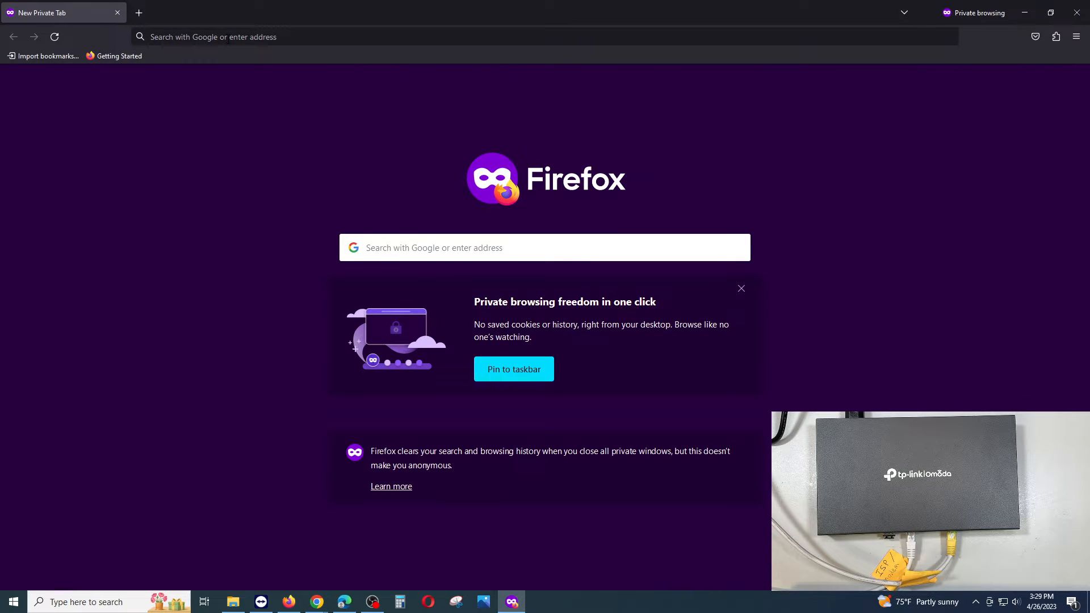
pyautogui.click(545, 36)
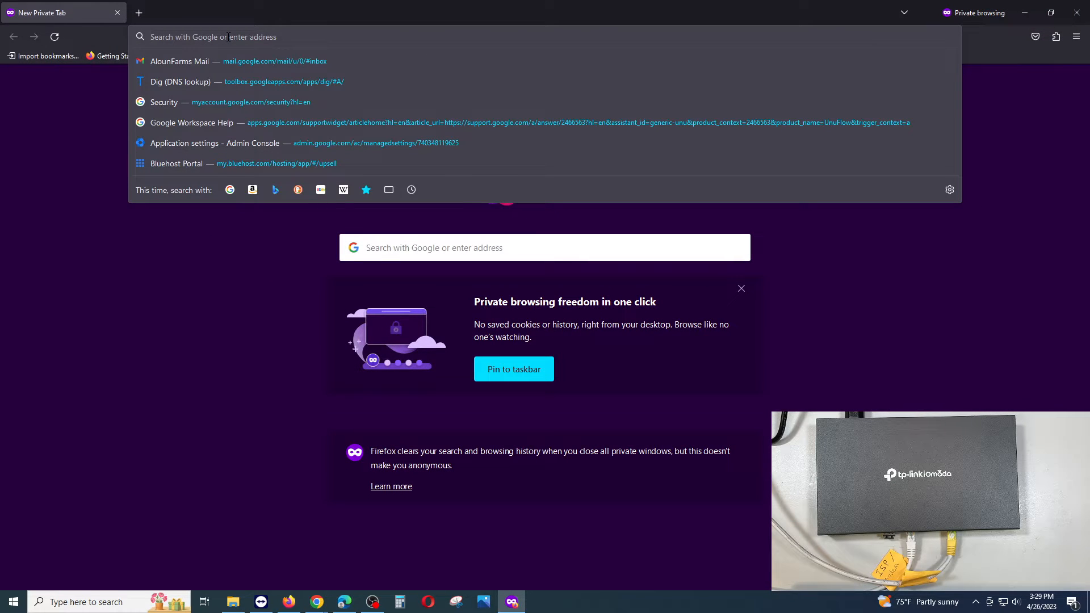
pyautogui.write('192.168.1.0')
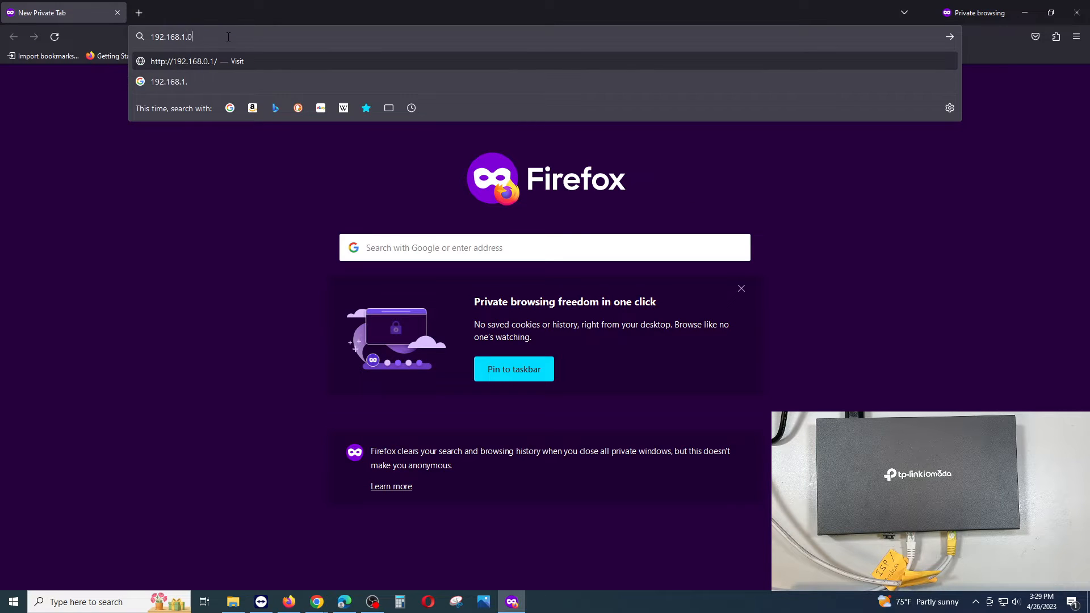
pyautogui.press('BackSpace')
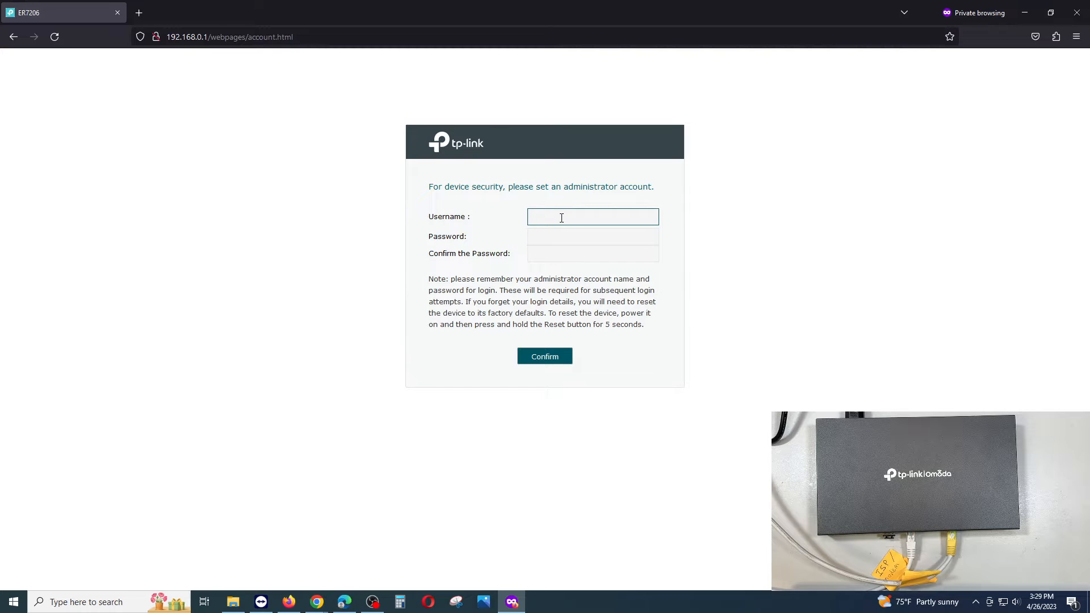
# - Set up the administrator account with username admin and a confirmed password
pyautogui.click(592, 216)
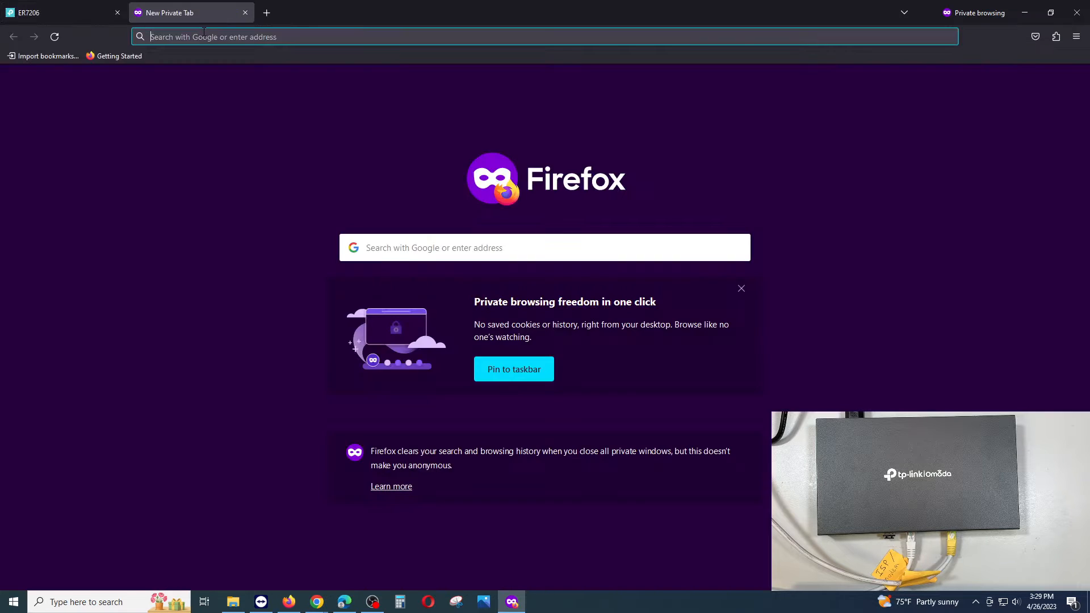
pyautogui.click(543, 36)
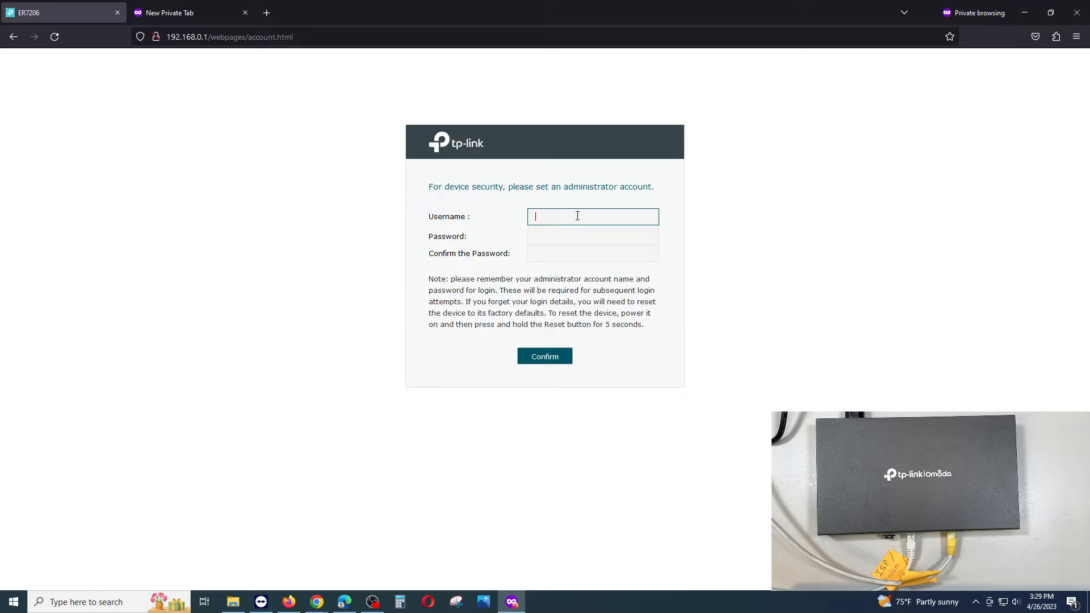
pyautogui.write('admin')
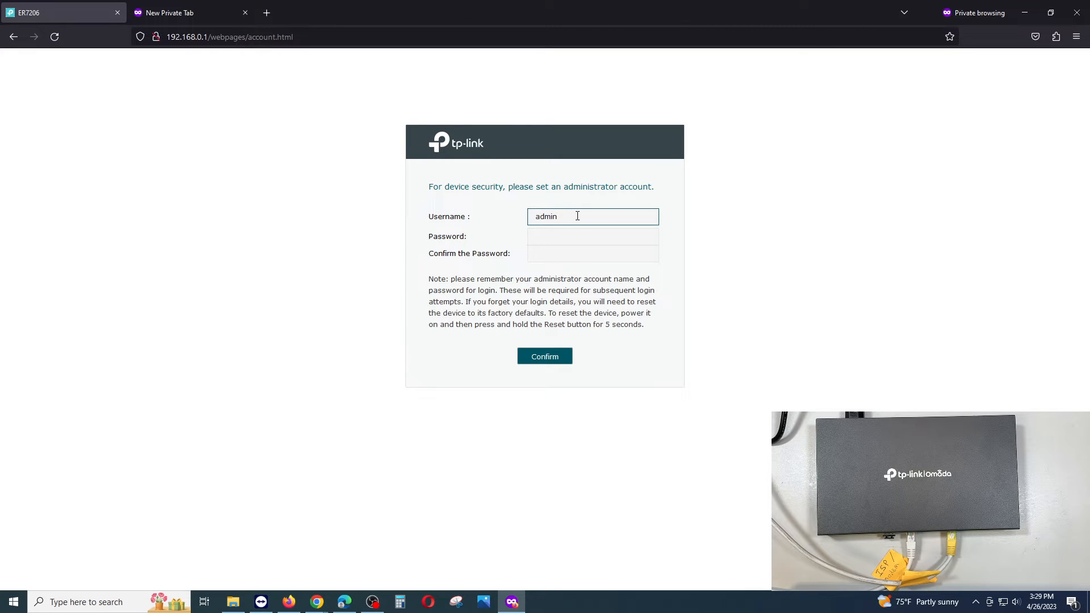
pyautogui.click(592, 236)
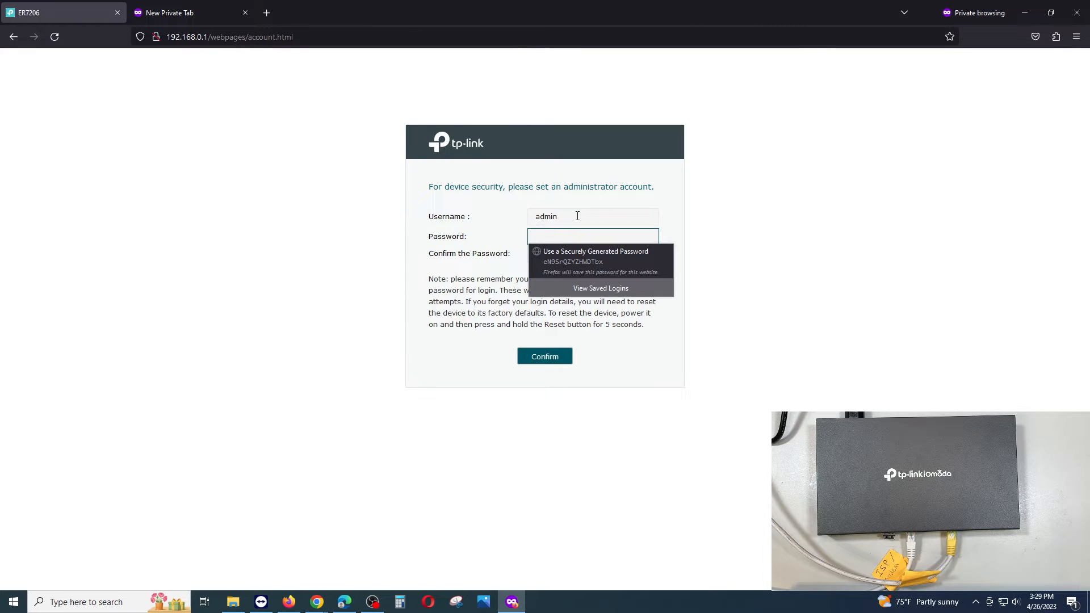
pyautogui.write('•')
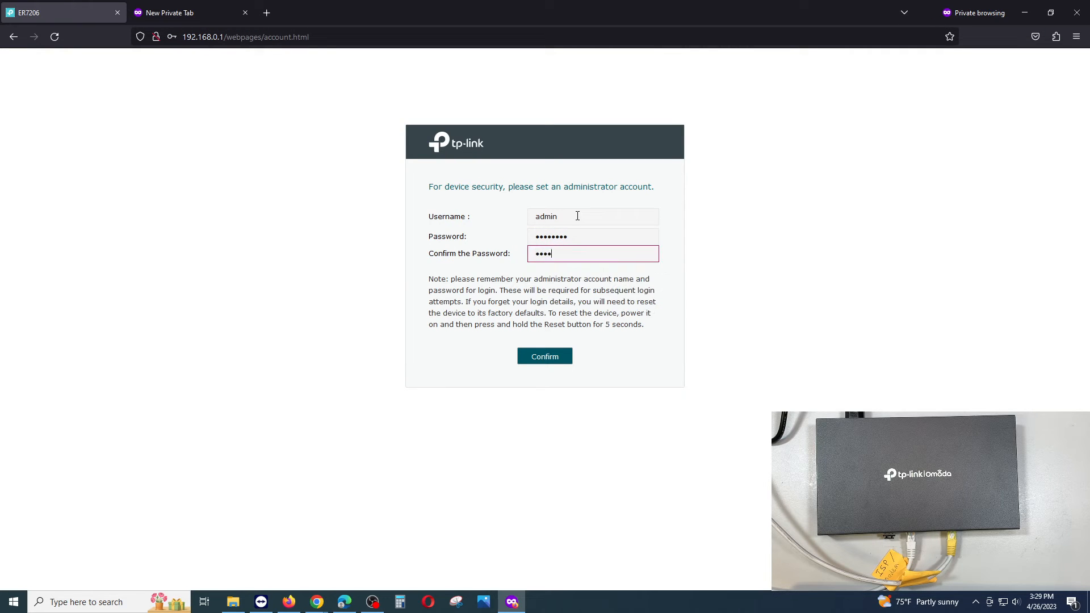
pyautogui.write('••••')
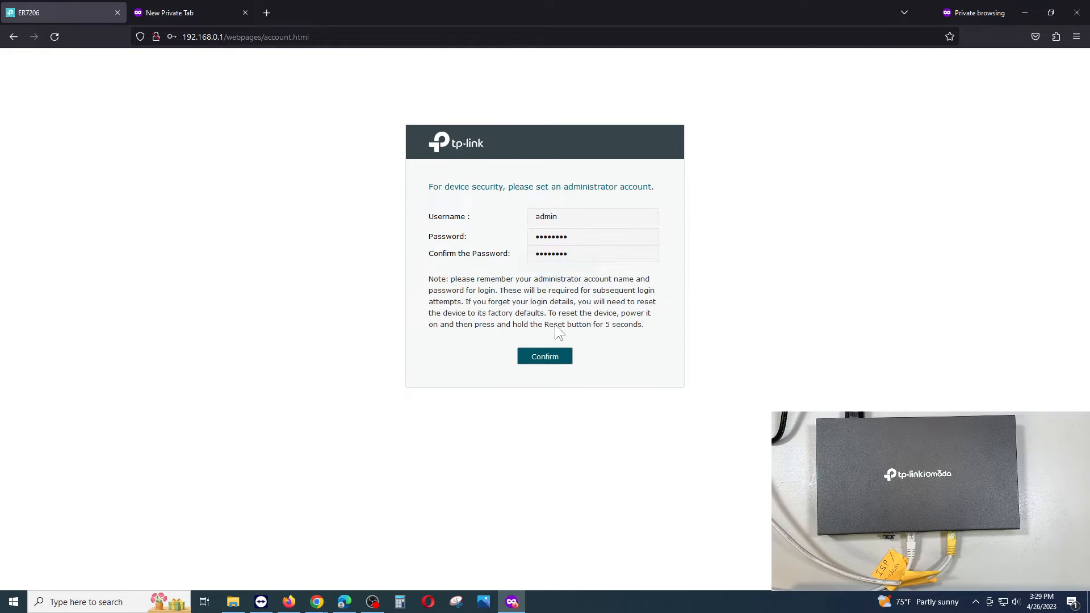
pyautogui.click(545, 356)
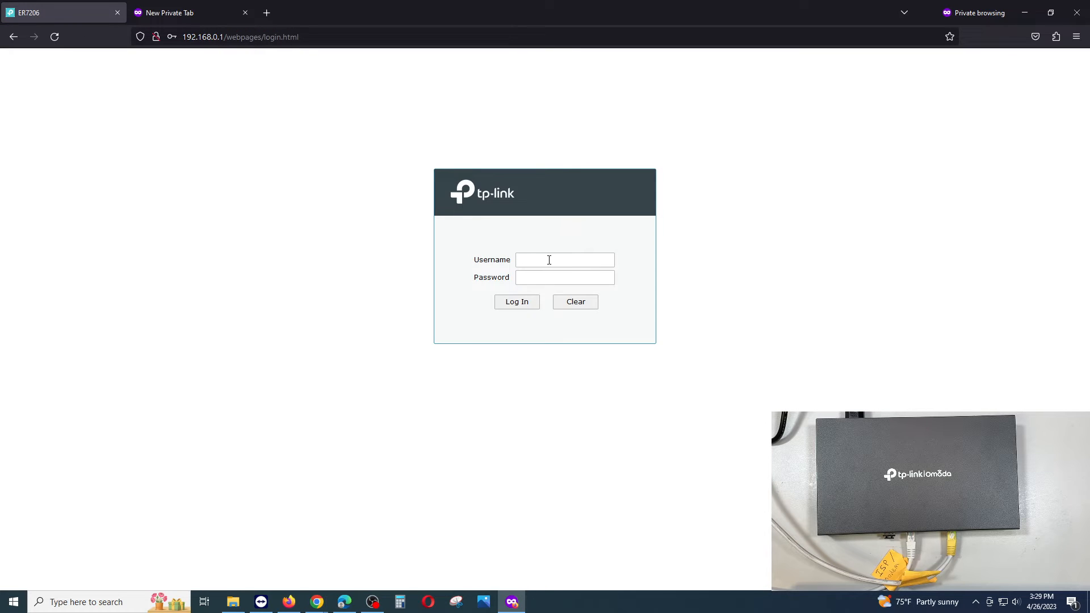
# - Log in with username admin and the new password
pyautogui.write('admin')
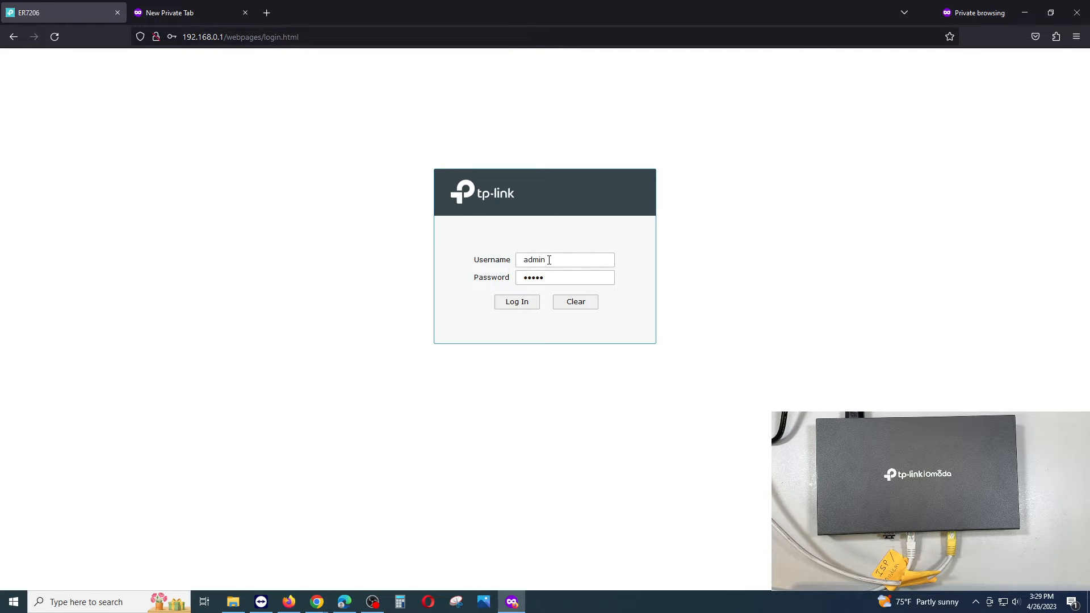
pyautogui.click(517, 300)
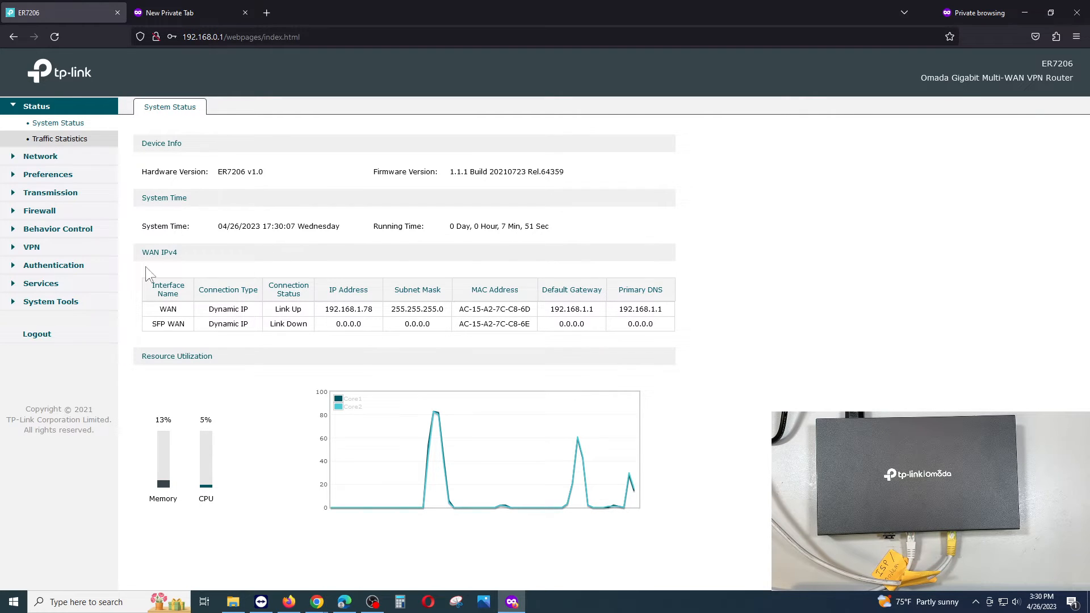
# - Open Network > WAN to view WAN Mode with SFP WAN and WAN as WAN ports
pyautogui.click(40, 156)
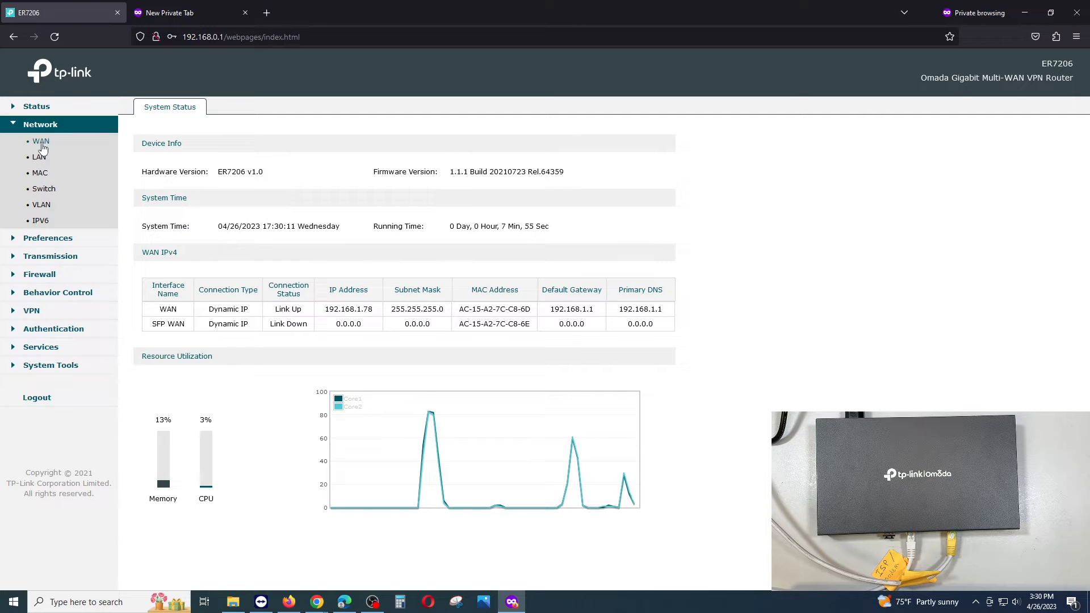
pyautogui.click(40, 141)
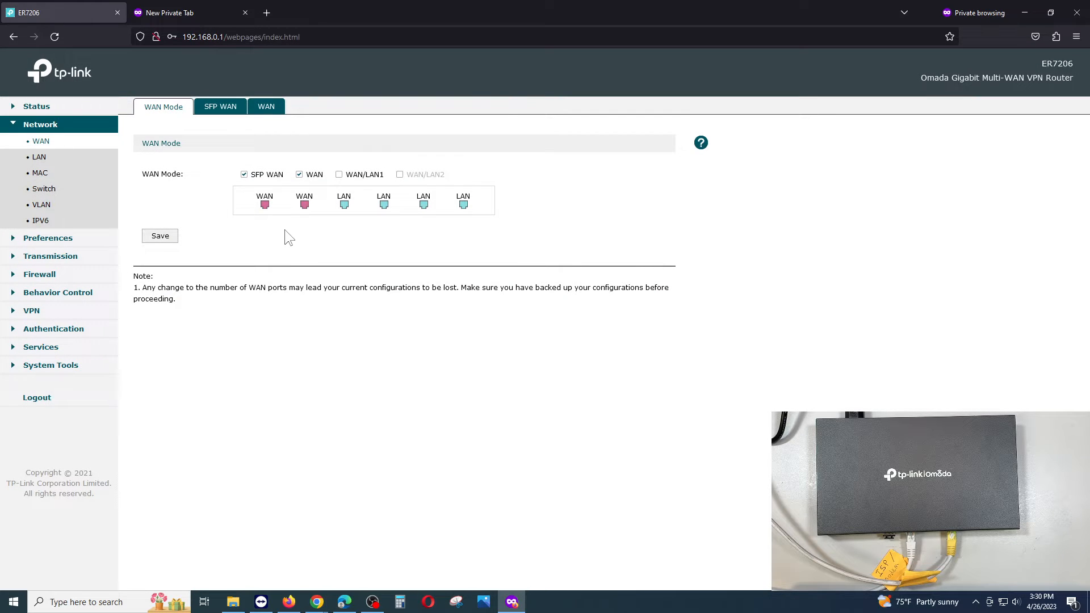
pyautogui.moveTo(292, 195)
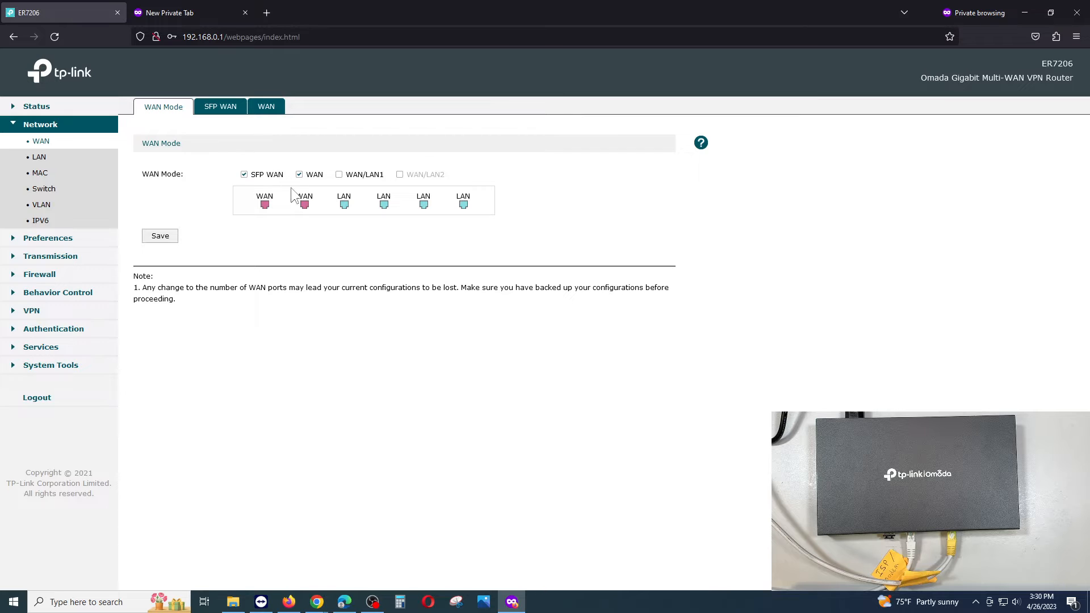
pyautogui.click(299, 174)
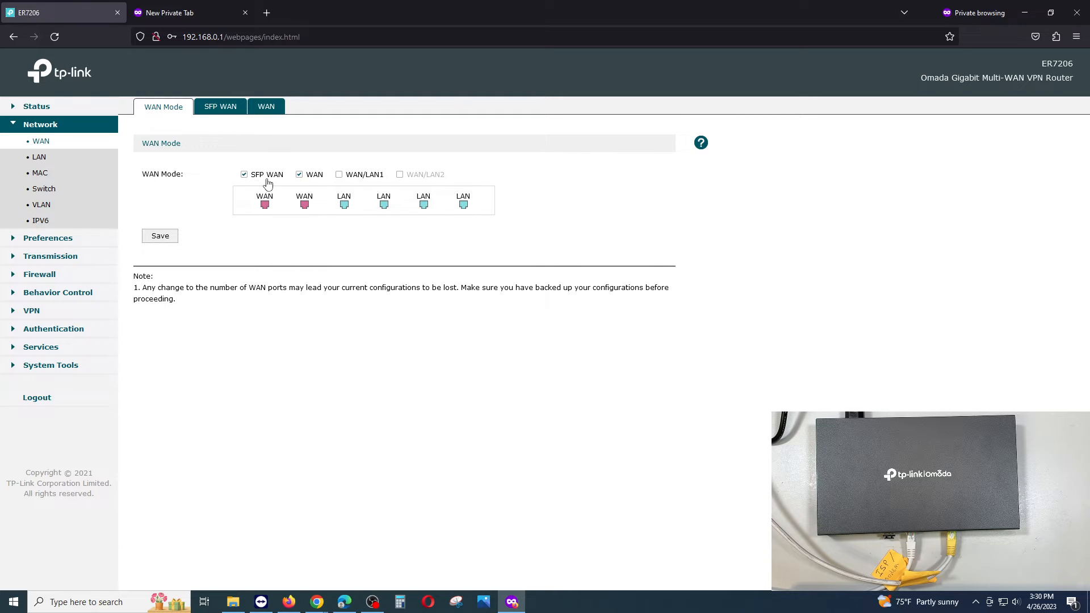
pyautogui.moveTo(259, 194)
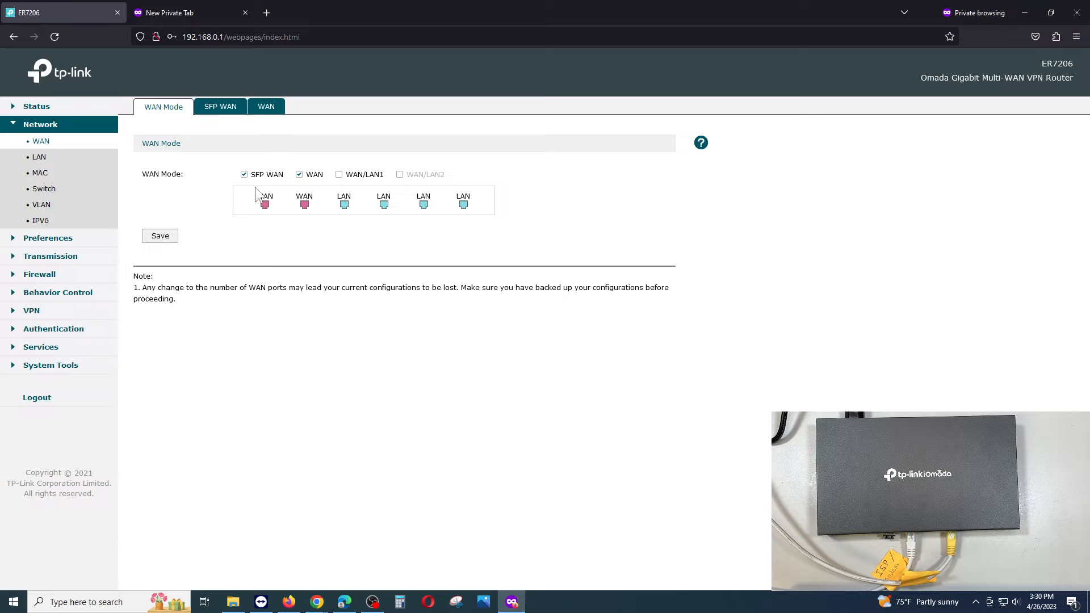
pyautogui.moveTo(268, 217)
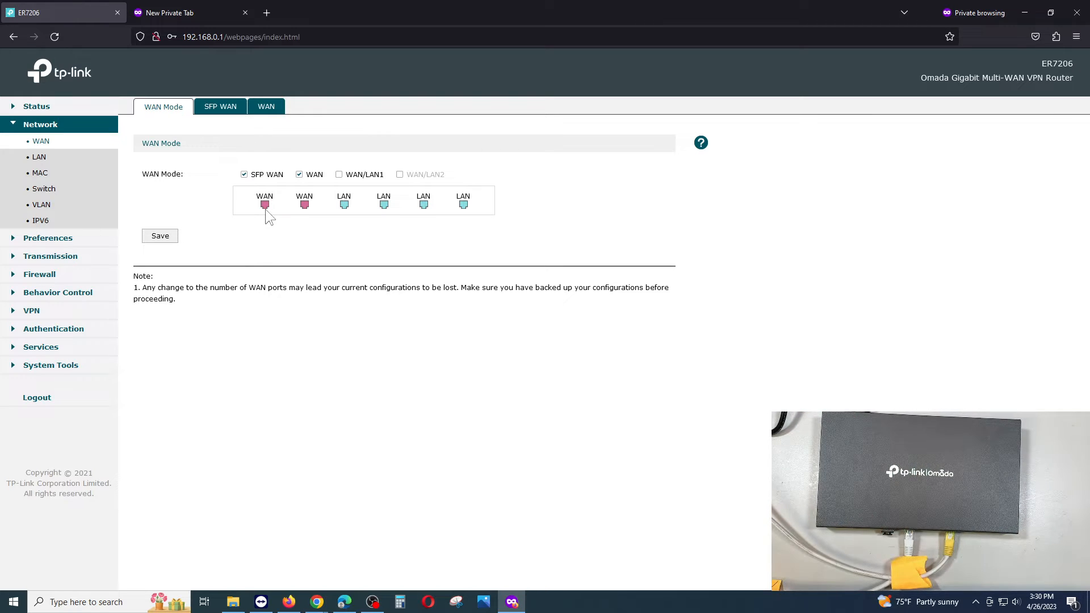
pyautogui.click(266, 106)
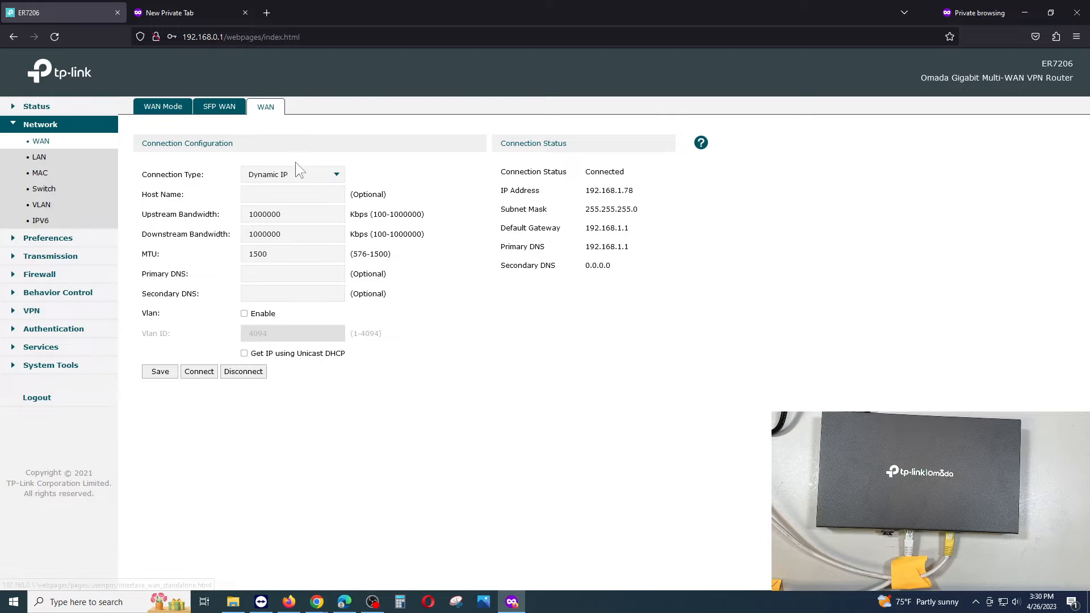
pyautogui.click(291, 174)
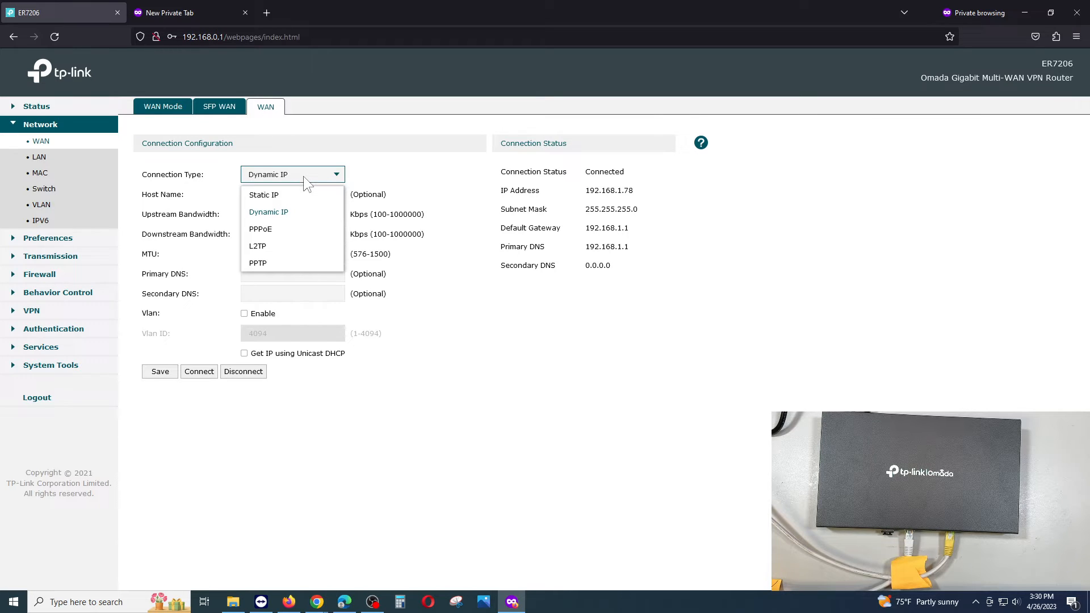
pyautogui.moveTo(279, 195)
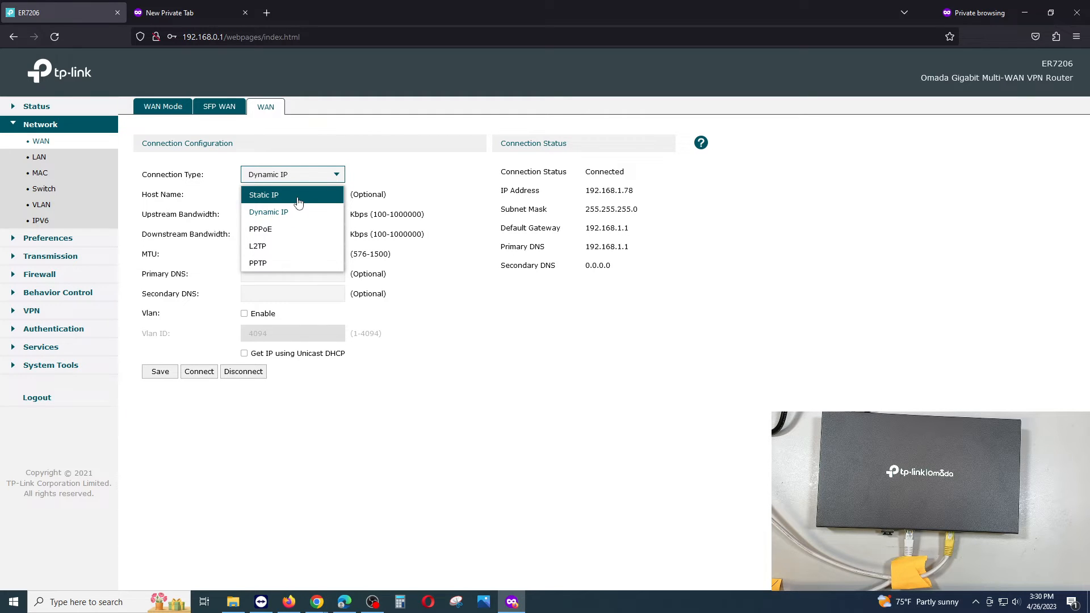
pyautogui.moveTo(272, 202)
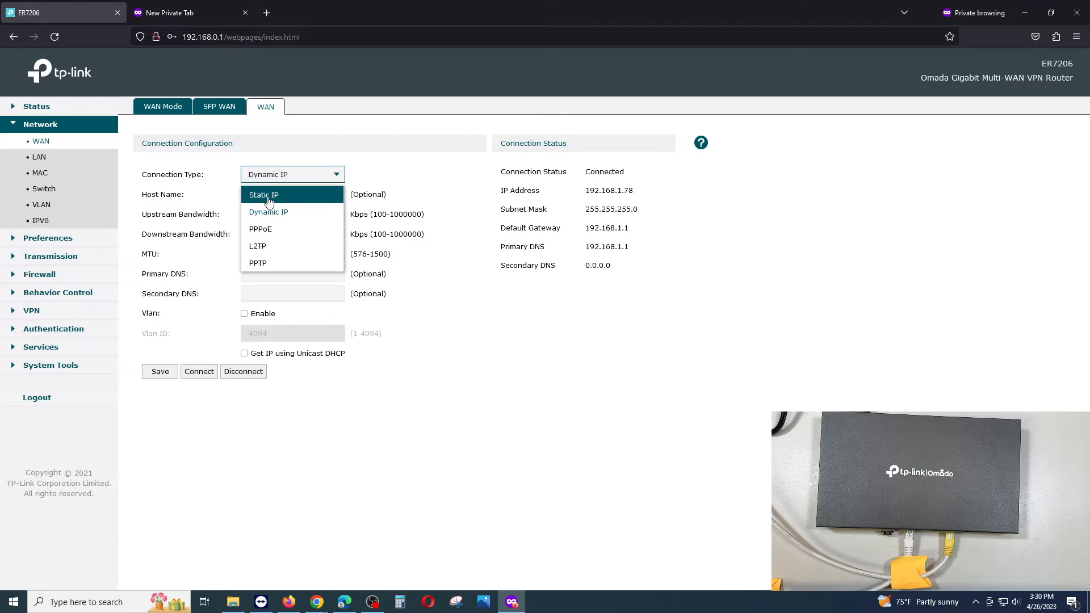
pyautogui.moveTo(282, 211)
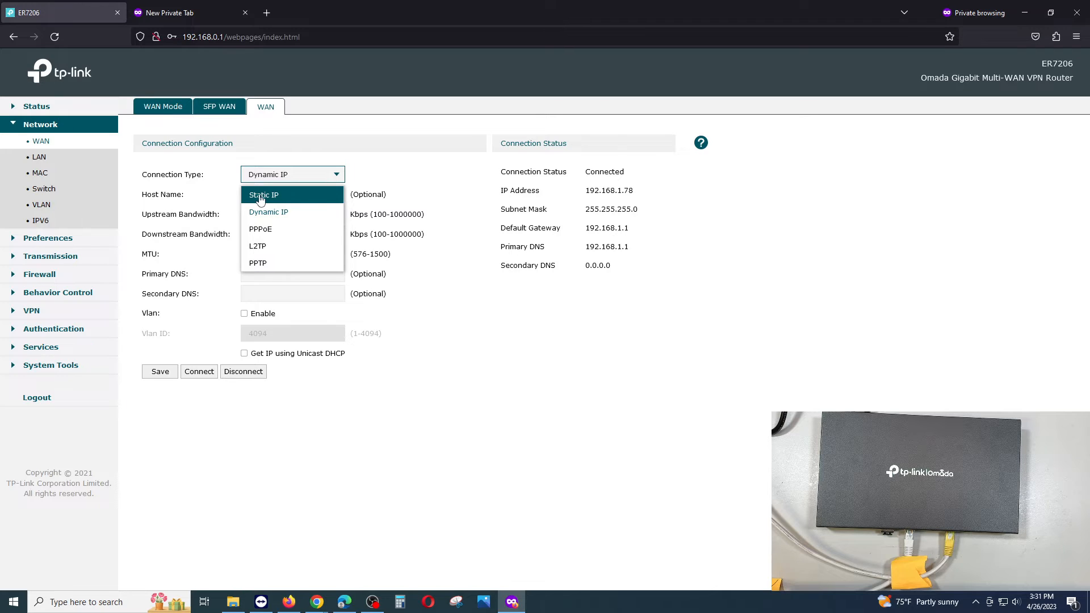
pyautogui.moveTo(277, 197)
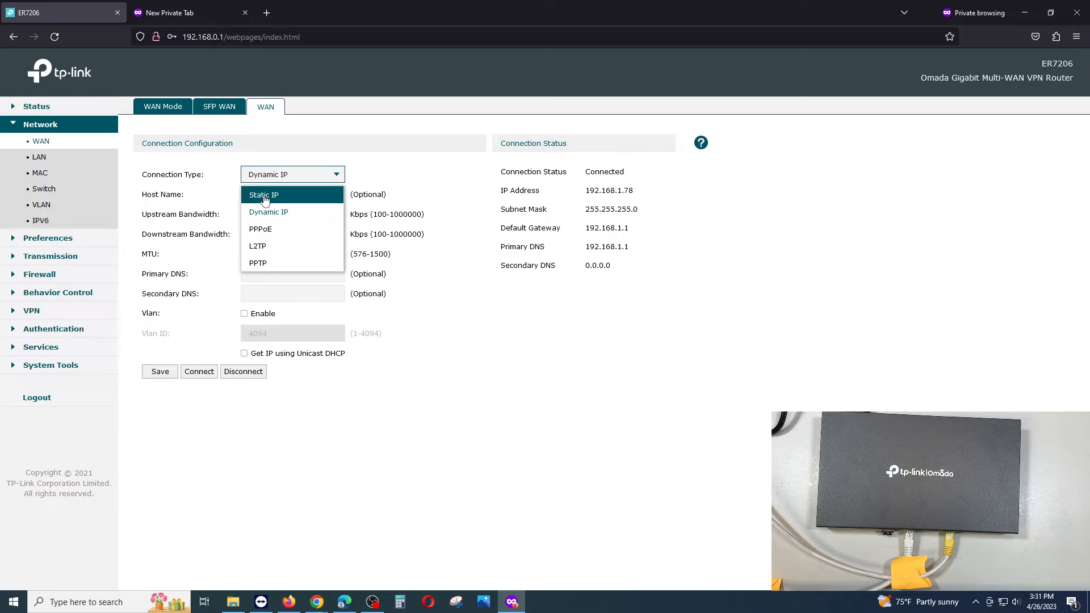
pyautogui.click(263, 195)
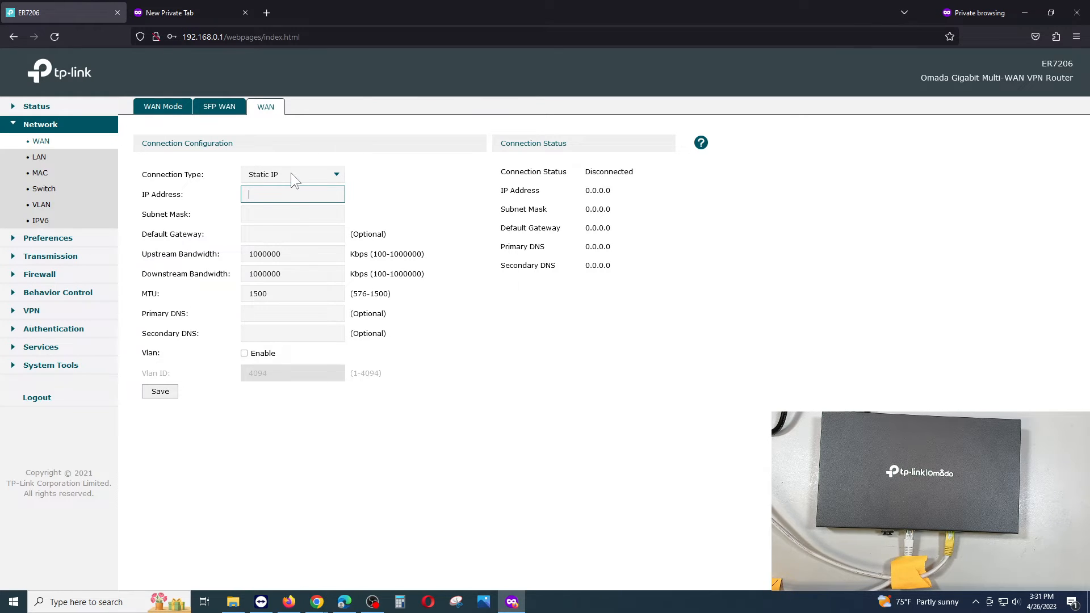
pyautogui.click(292, 174)
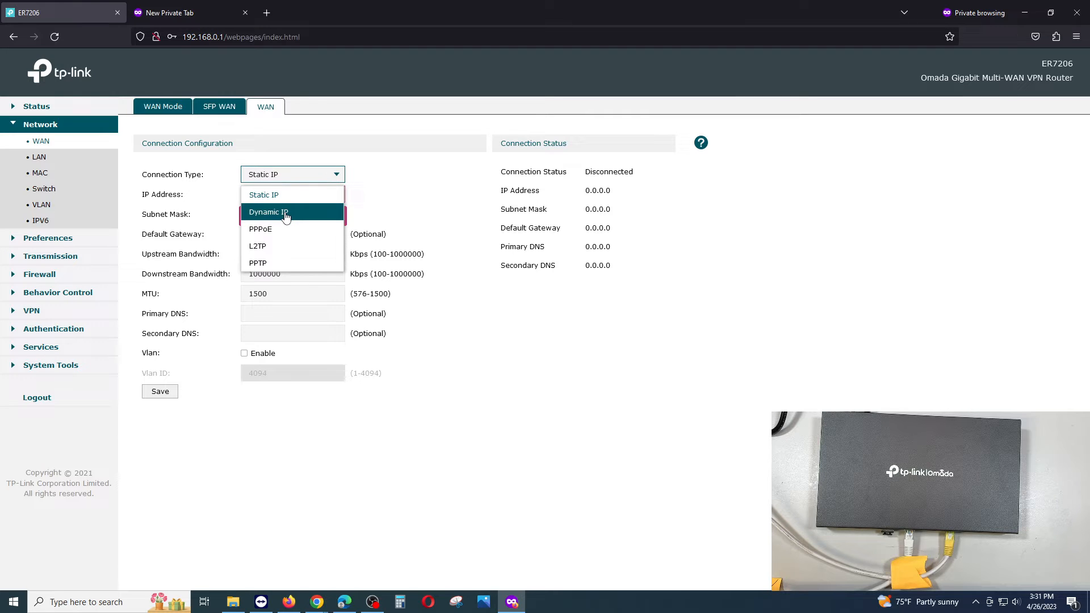
pyautogui.click(268, 212)
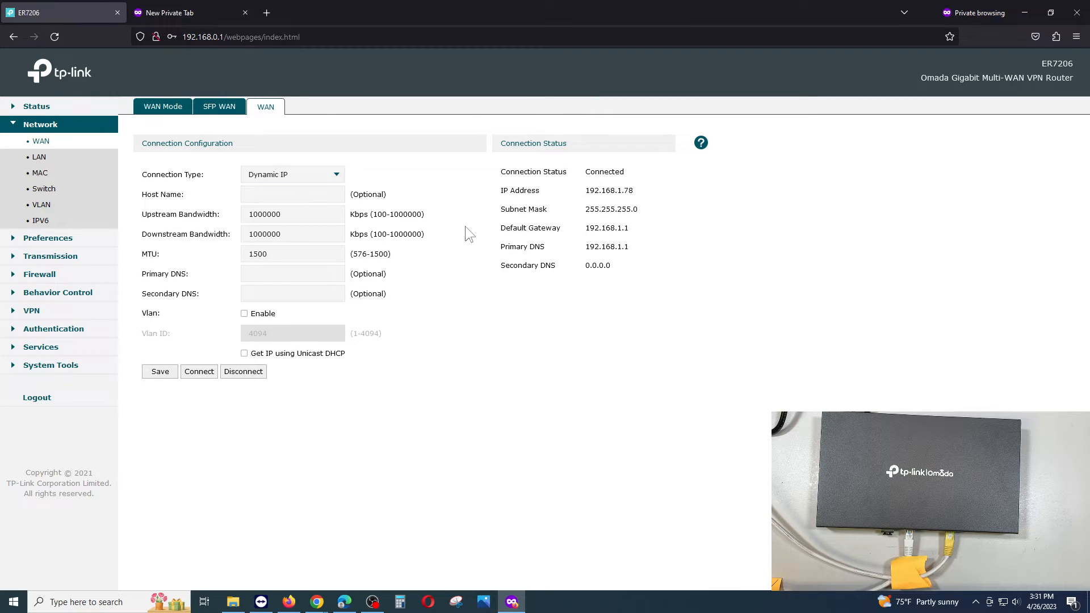
pyautogui.moveTo(492, 378)
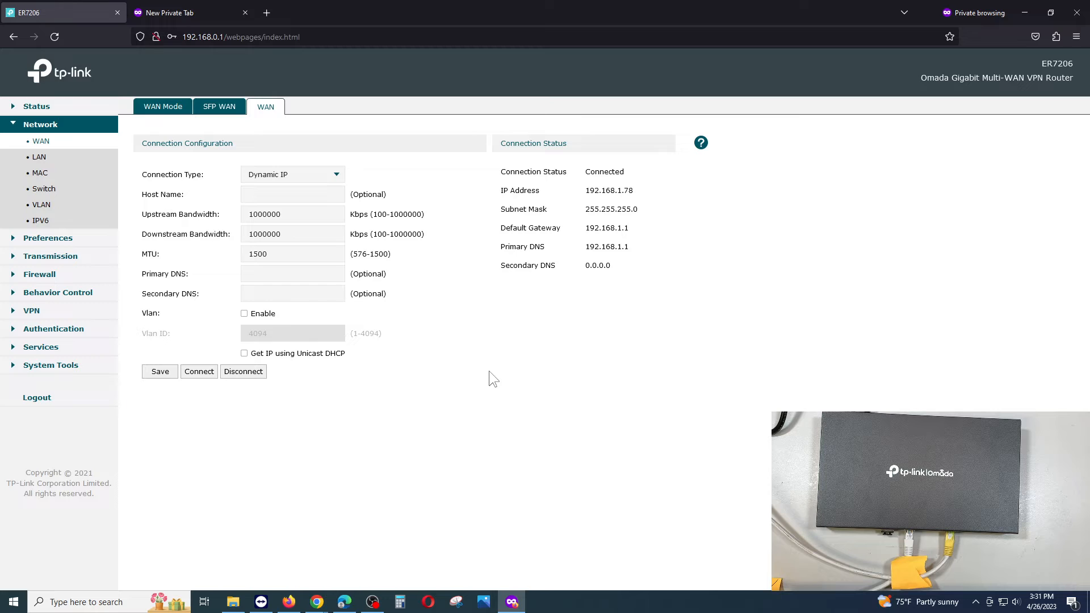
pyautogui.moveTo(409, 263)
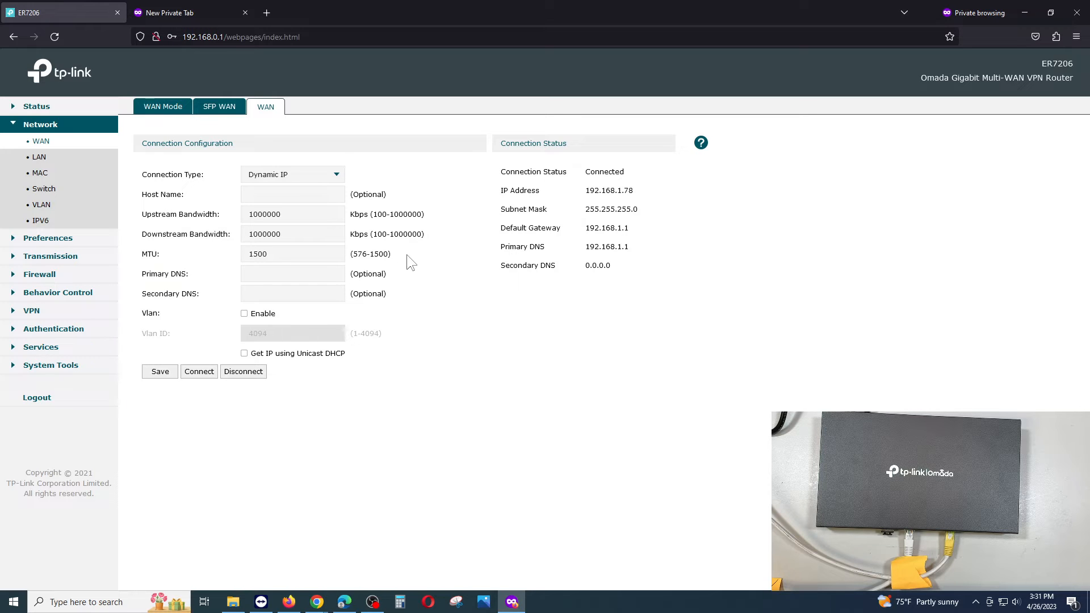
# - Open Network > LAN and select the LAN address 192.168.0.1 in the Network List
pyautogui.click(38, 157)
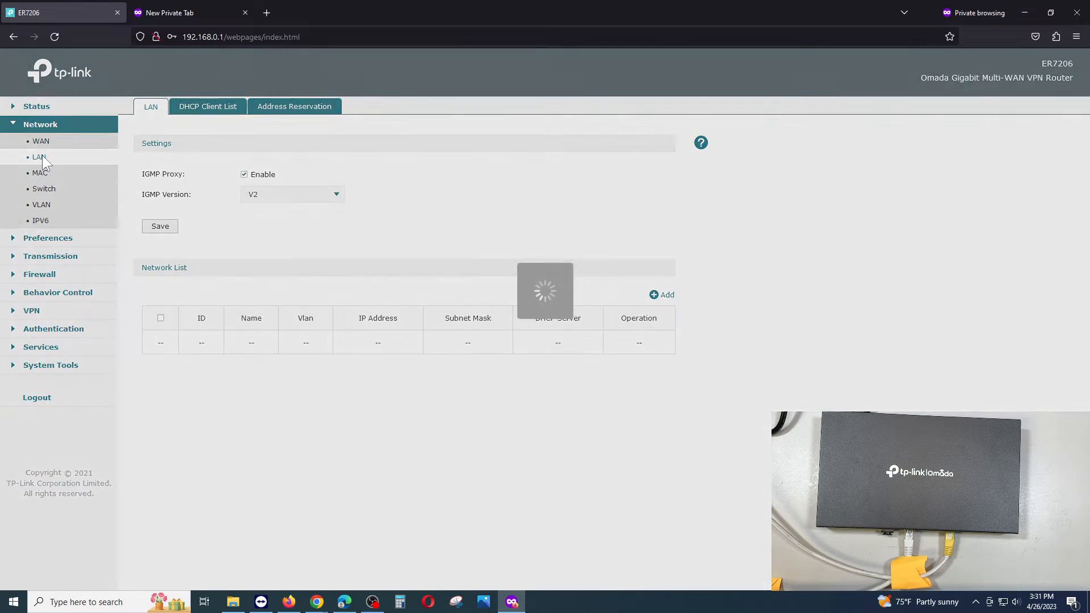
pyautogui.click(38, 157)
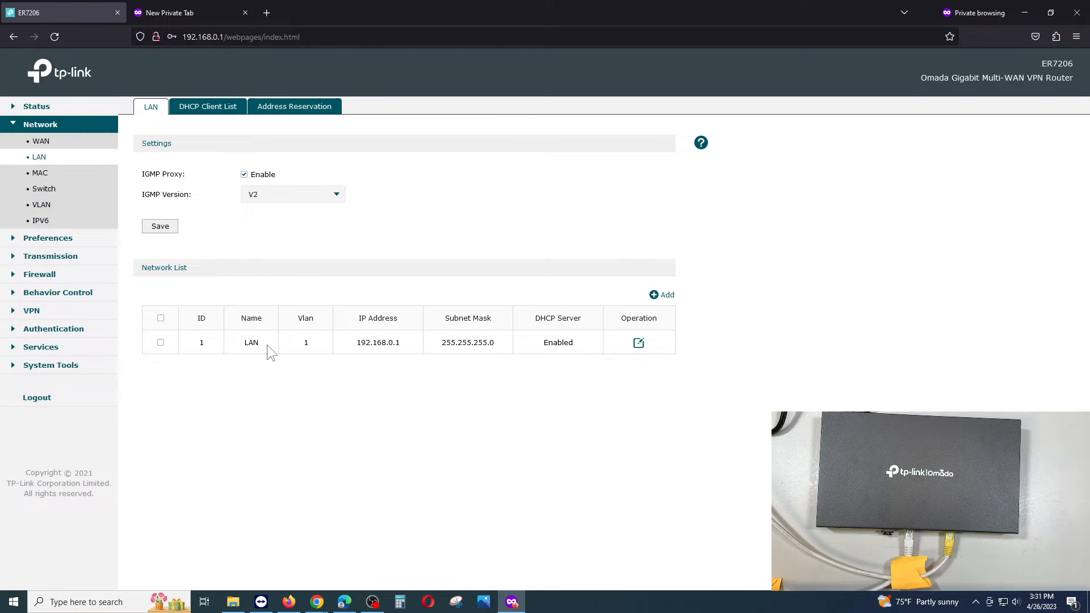
pyautogui.moveTo(362, 349)
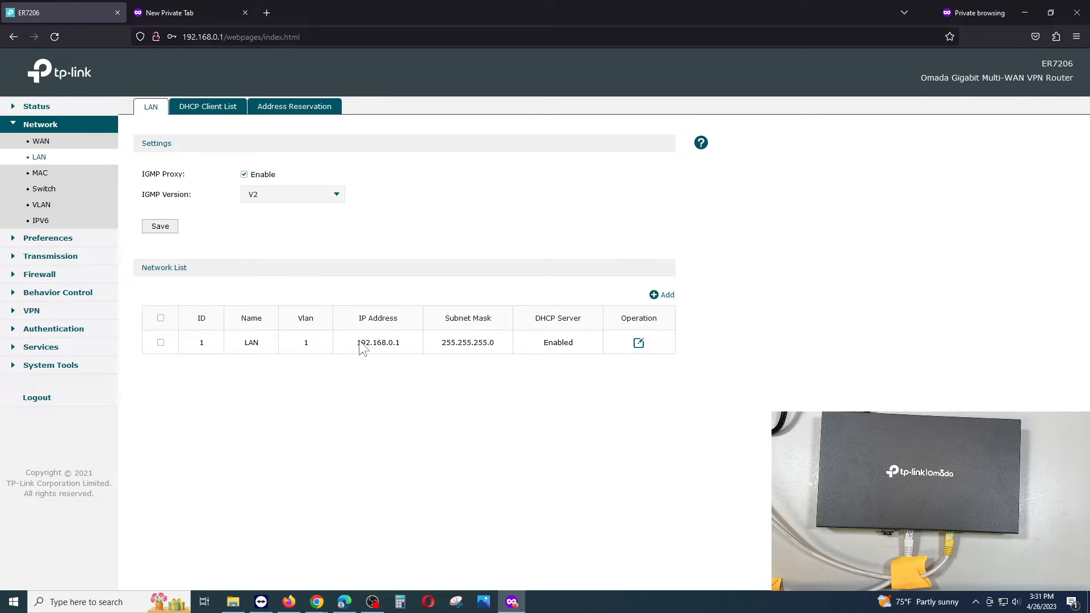
pyautogui.doubleClick(377, 342)
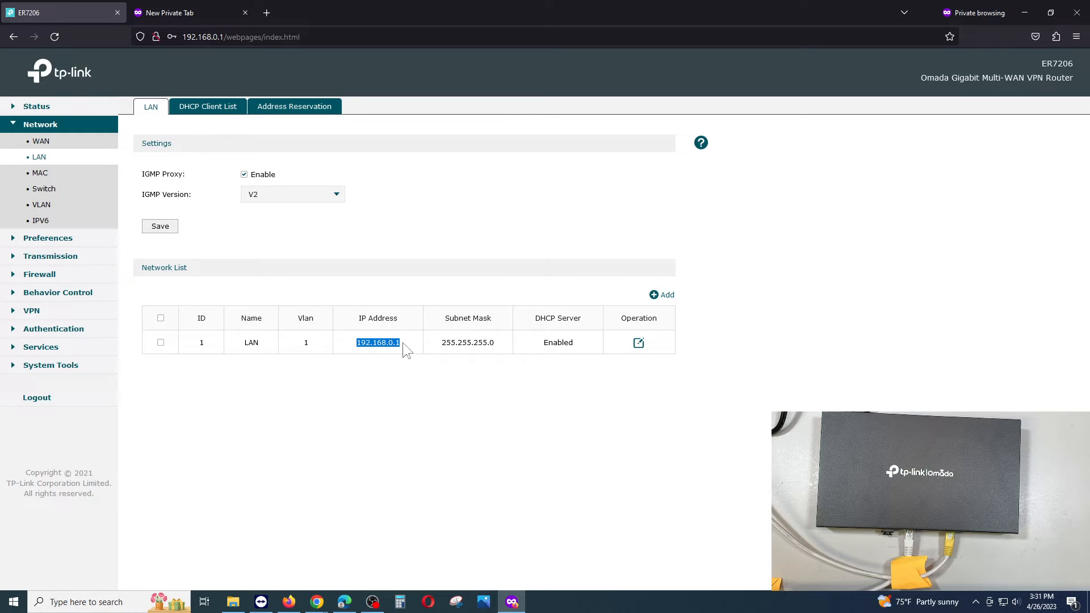
pyautogui.moveTo(497, 337)
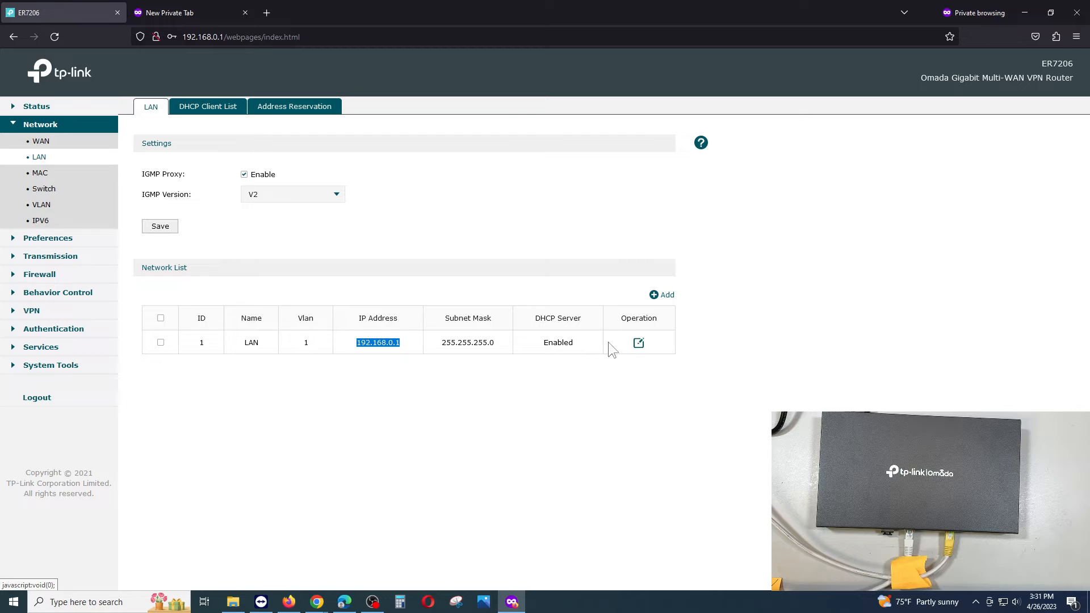
pyautogui.moveTo(406, 347)
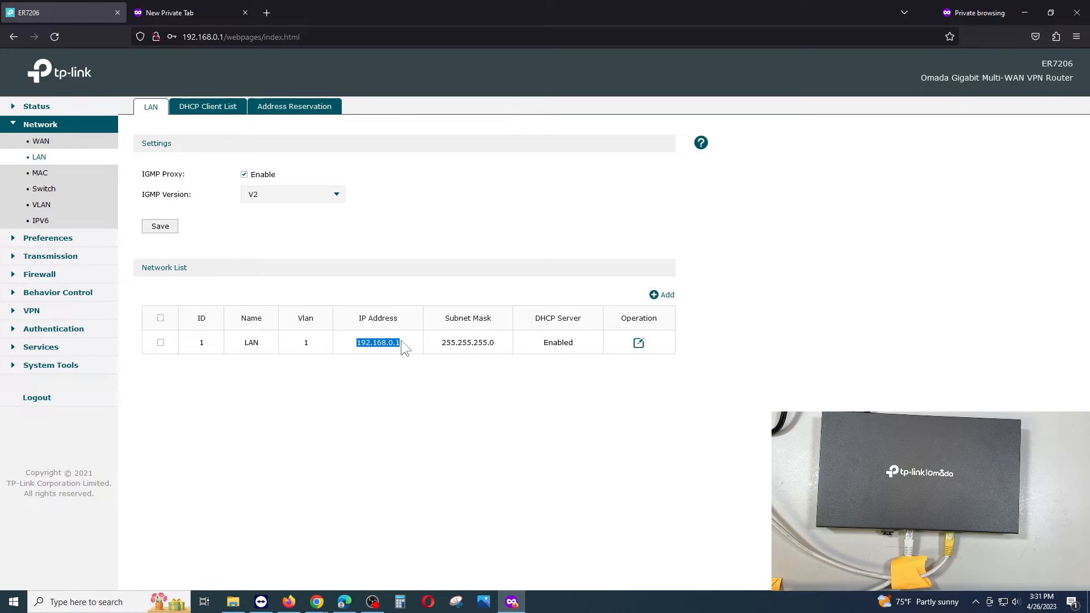
# - View the DHCP Client List and select the client leased 192.168.0.149
pyautogui.click(208, 106)
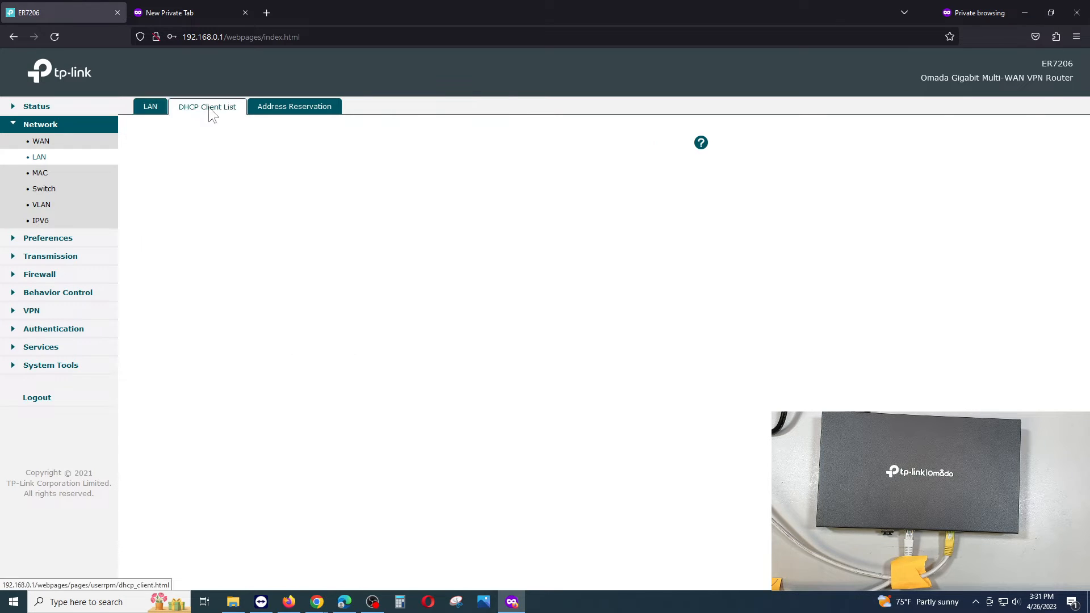
pyautogui.click(207, 106)
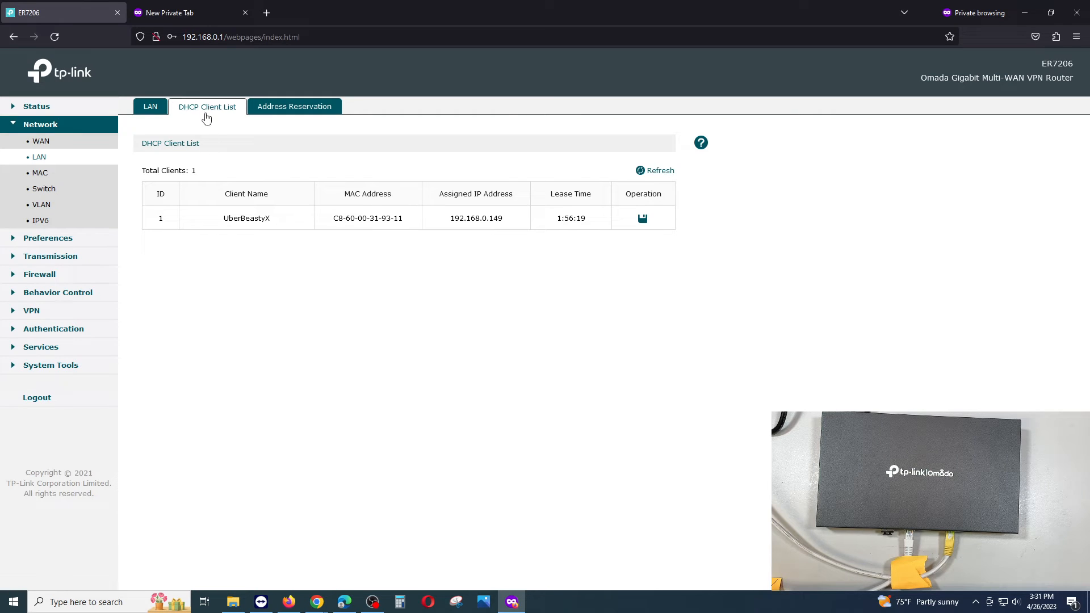
pyautogui.moveTo(229, 227)
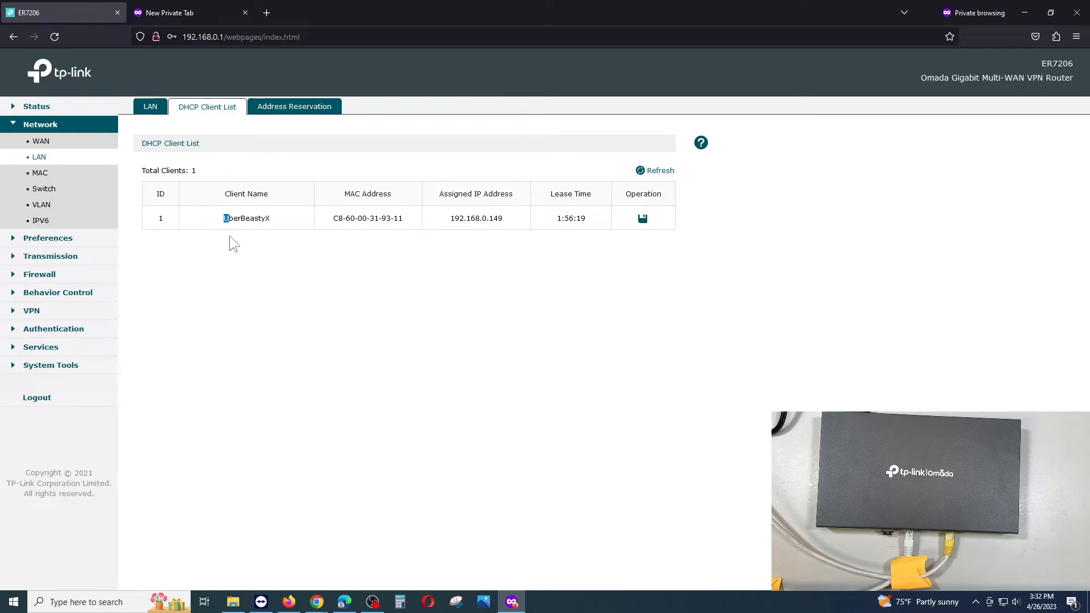
pyautogui.doubleClick(246, 217)
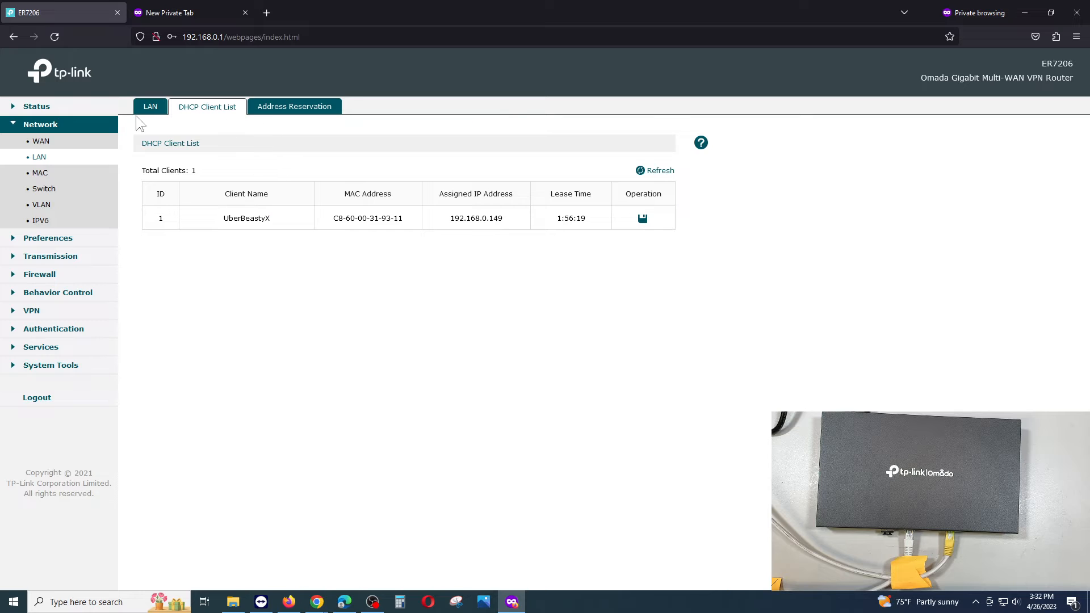
# - Edit the LAN entry's DHCP Starting IP to 192.168.0.2 and Ending IP to 192.168.0.254
pyautogui.click(150, 106)
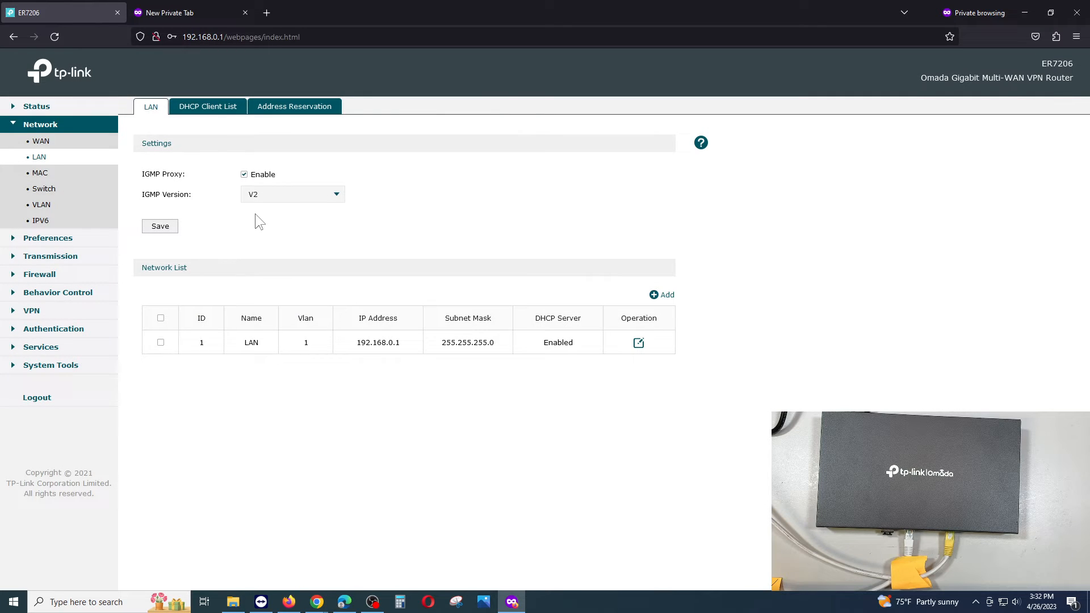
pyautogui.moveTo(504, 322)
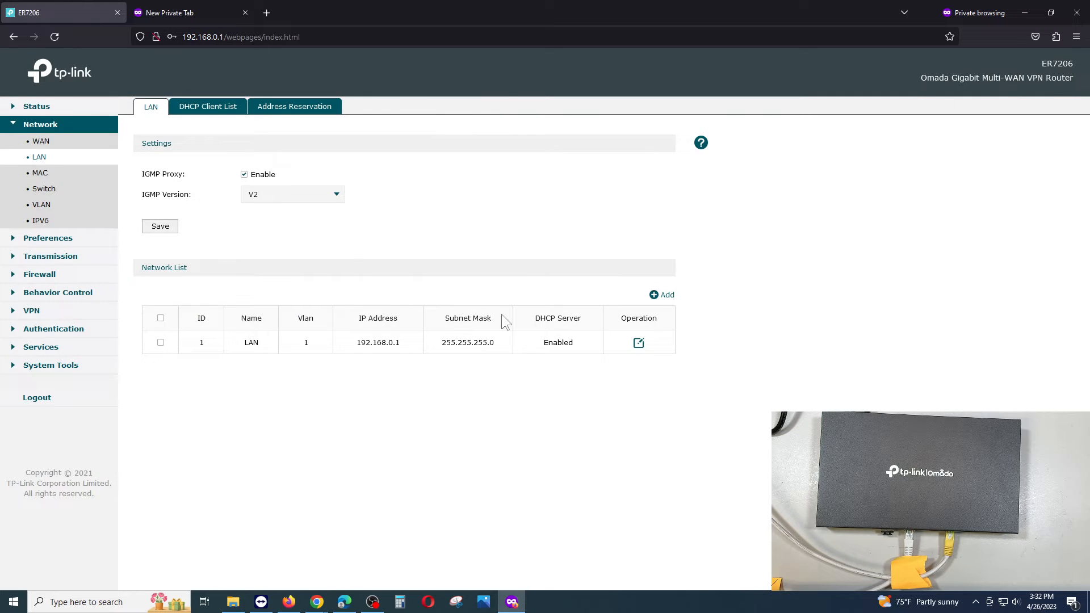
pyautogui.moveTo(638, 342)
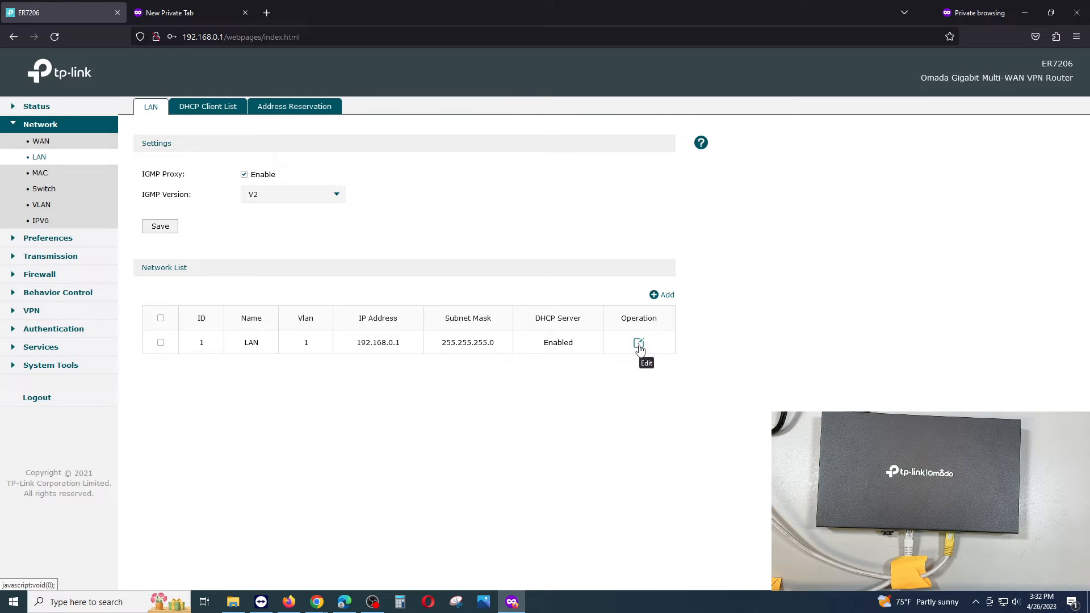
pyautogui.click(639, 342)
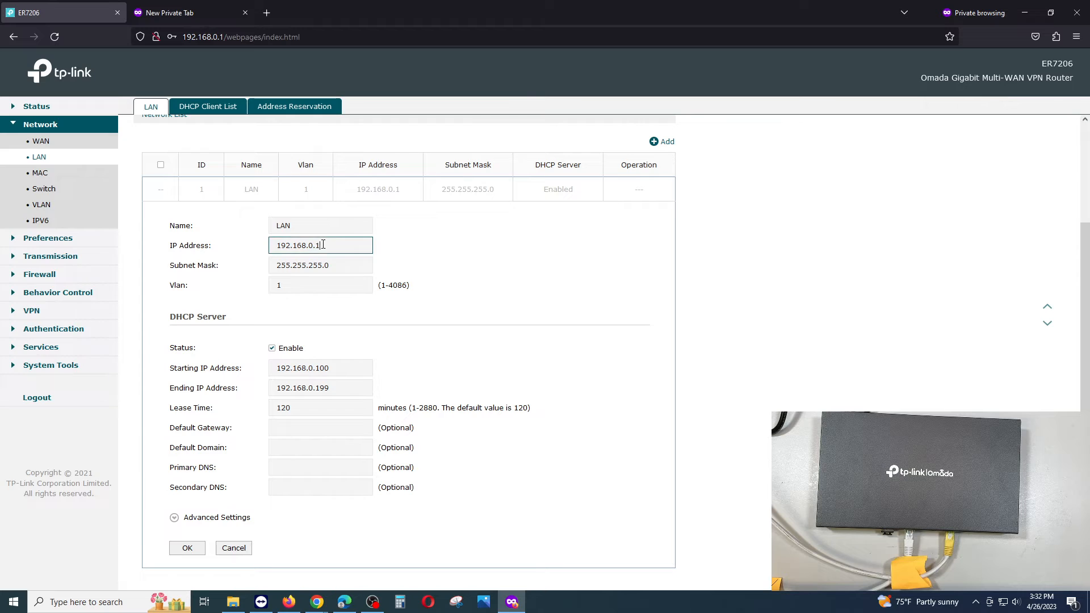
pyautogui.click(320, 265)
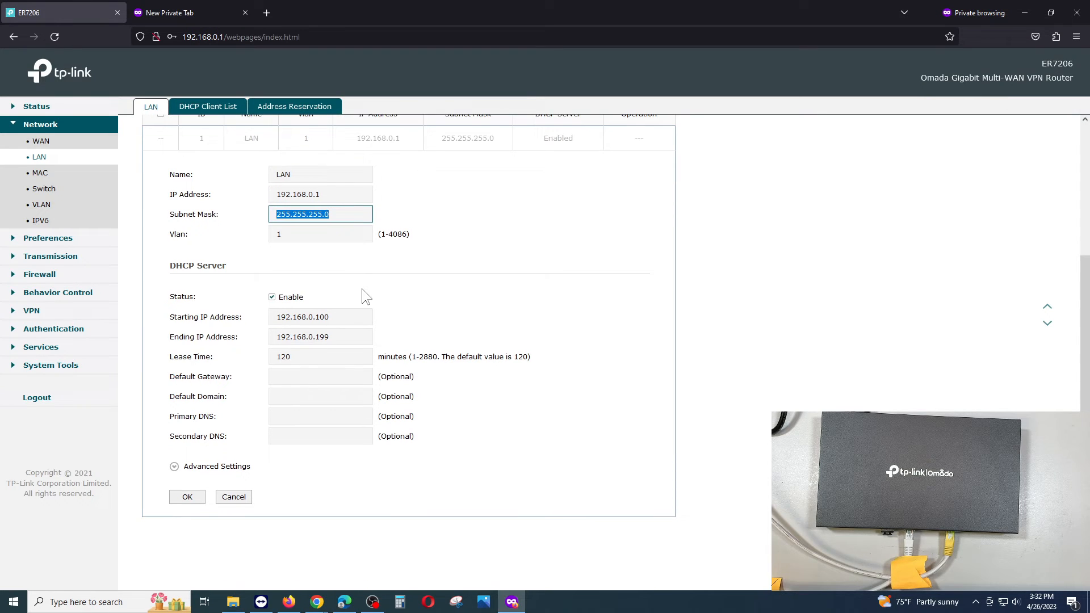
pyautogui.scroll(-3)
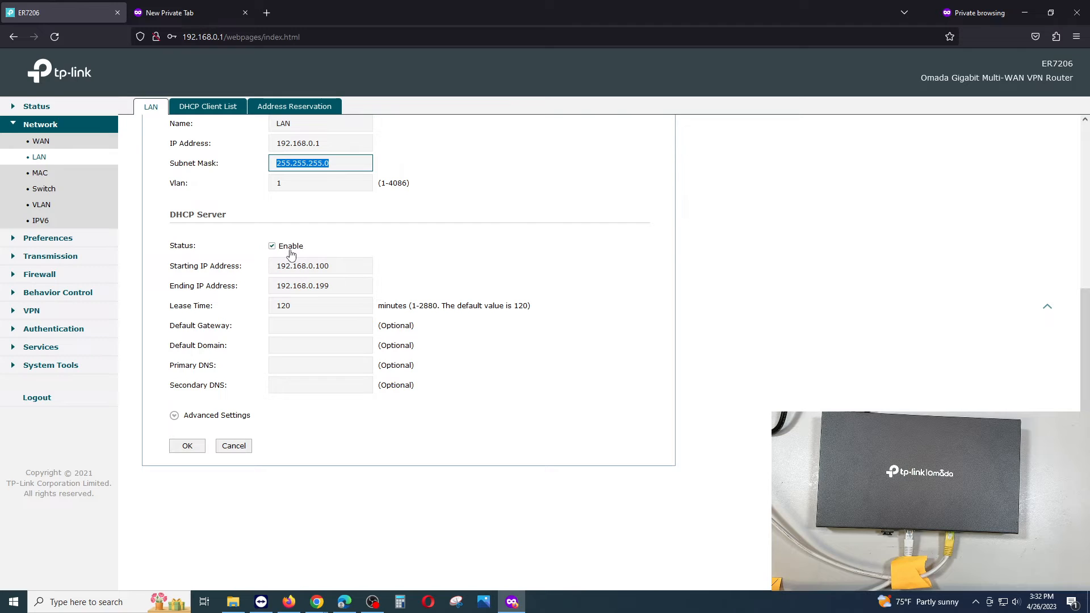
pyautogui.click(320, 265)
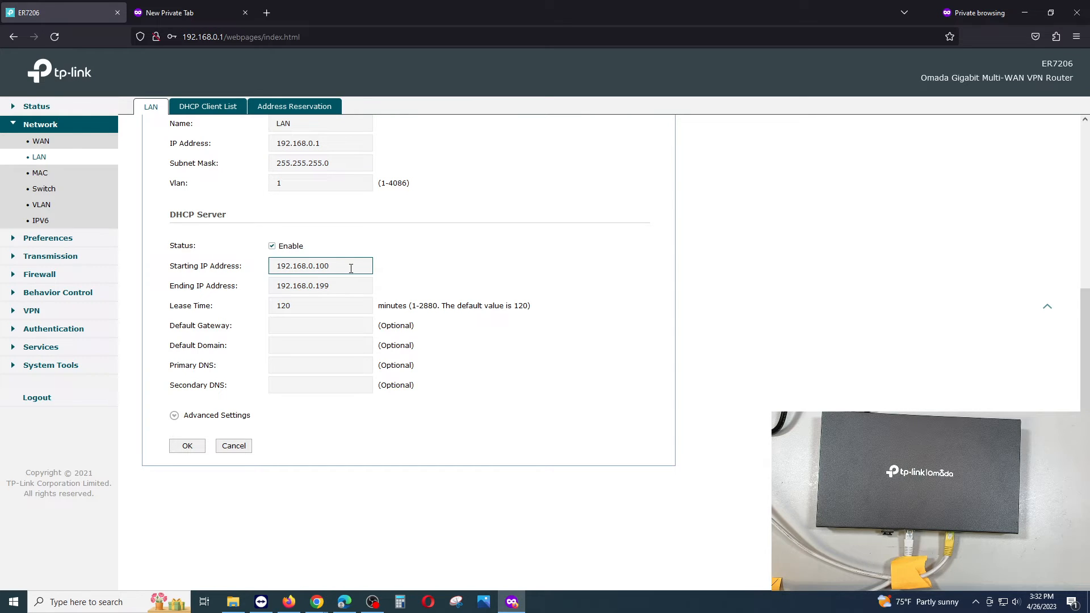
pyautogui.doubleClick(321, 266)
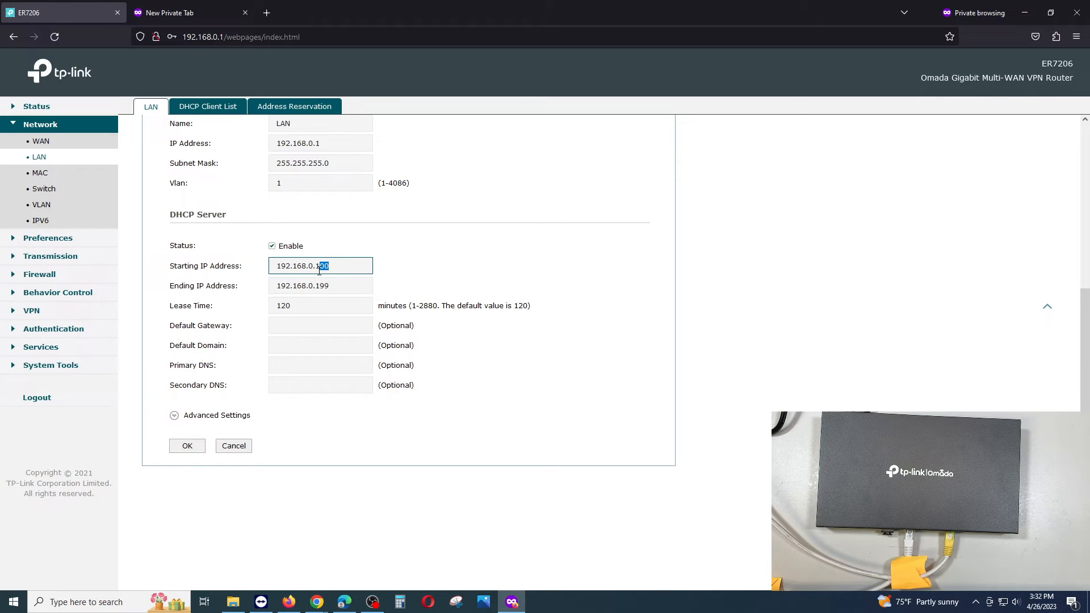
pyautogui.click(320, 285)
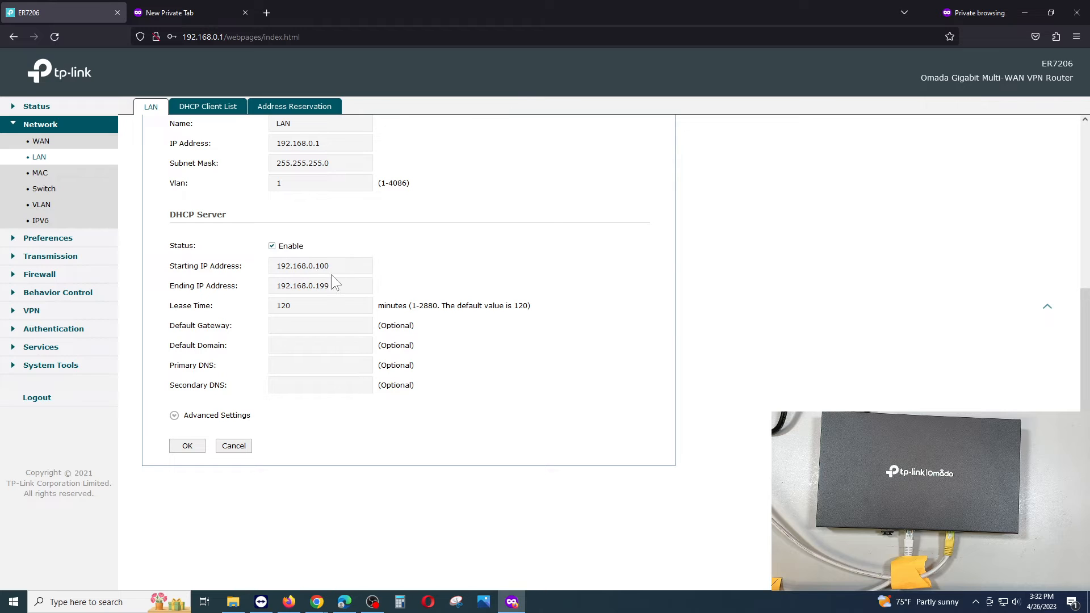
pyautogui.click(320, 266)
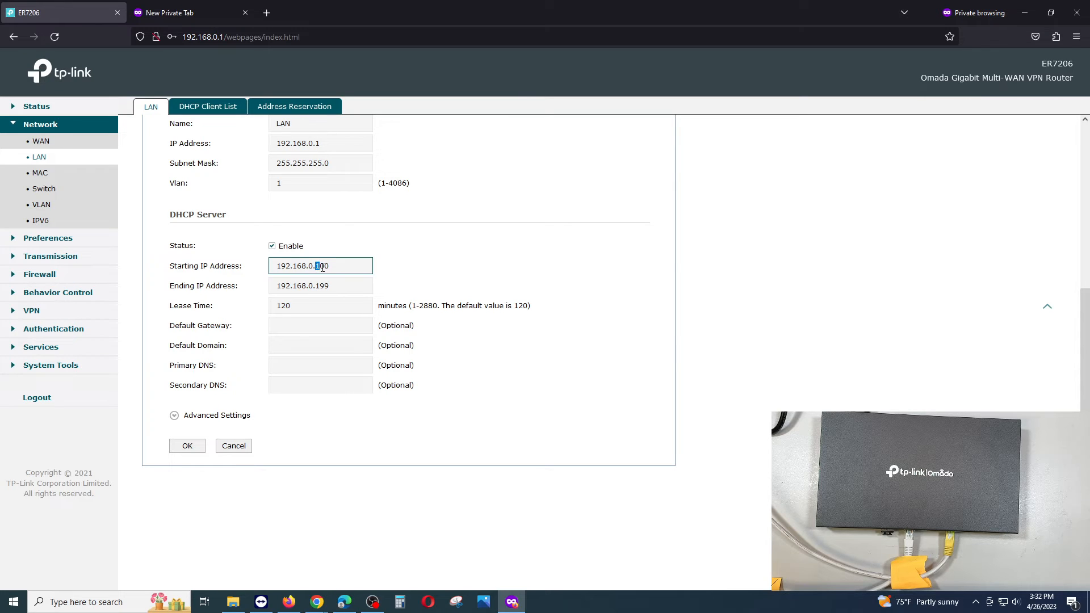
pyautogui.doubleClick(320, 266)
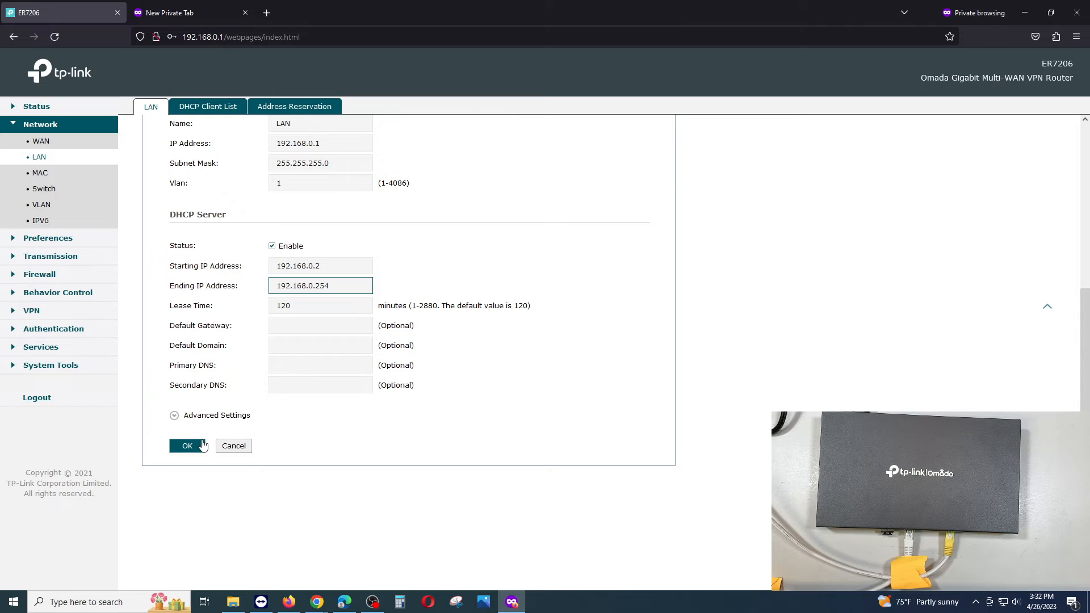
# - Save the LAN settings and reopen the entry to verify range 192.168.0.2–192.168.0.254
pyautogui.click(187, 445)
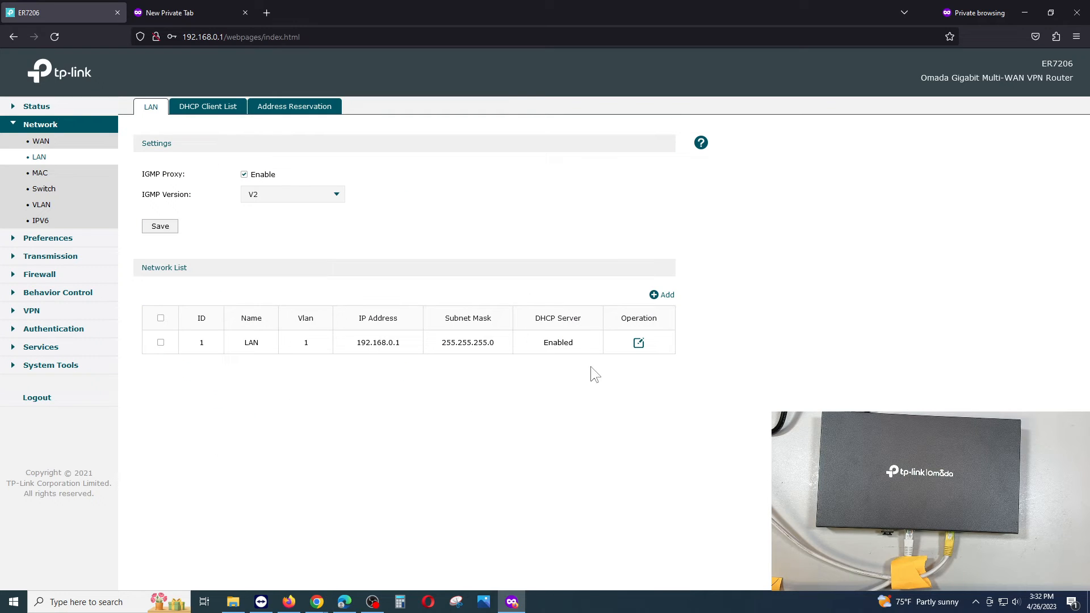
pyautogui.click(639, 342)
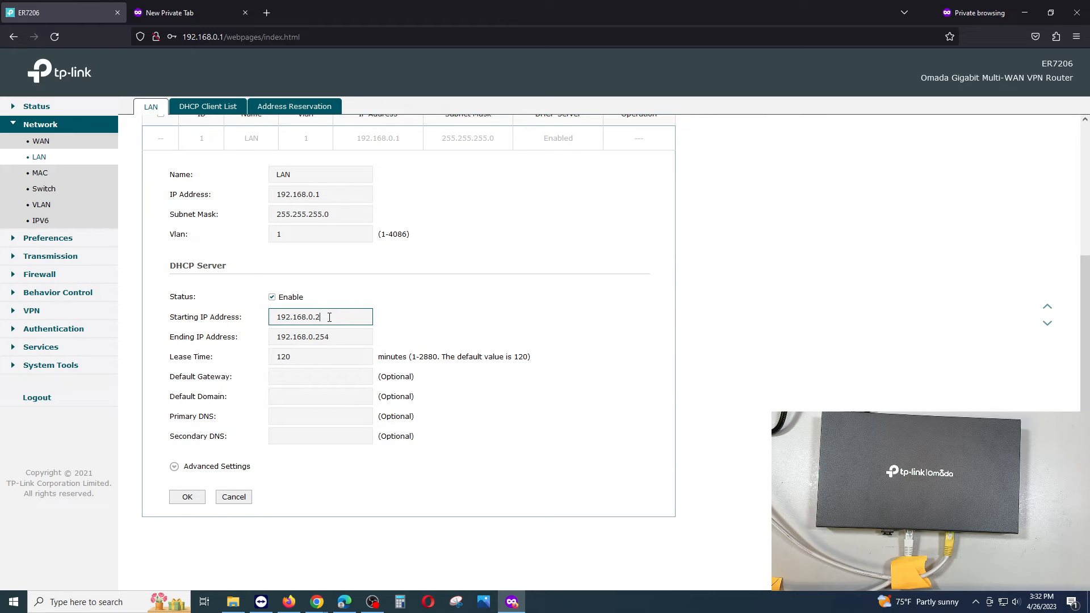
pyautogui.click(320, 337)
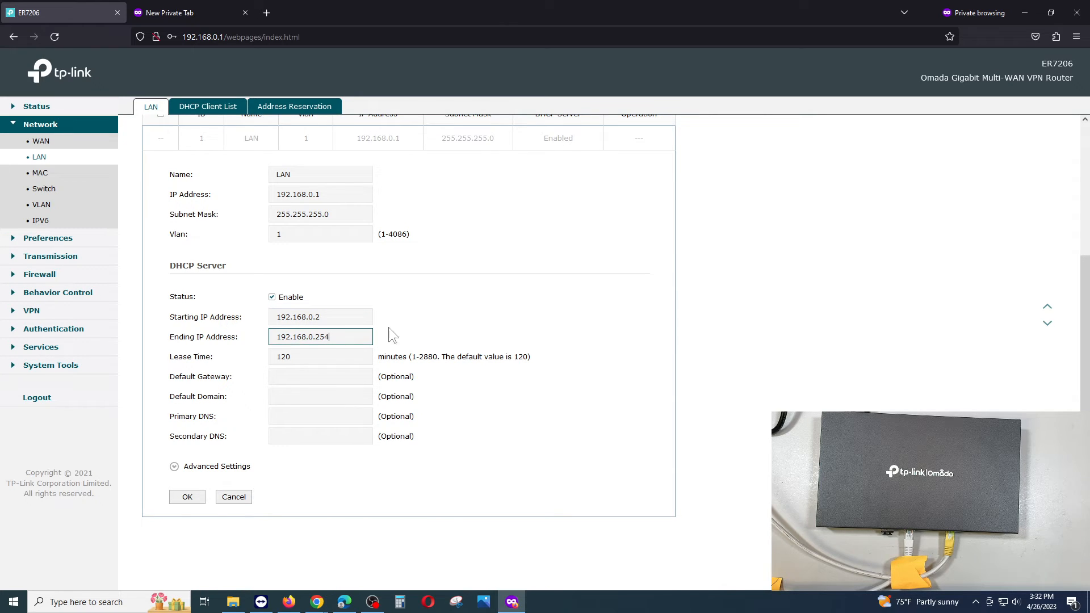
pyautogui.click(319, 194)
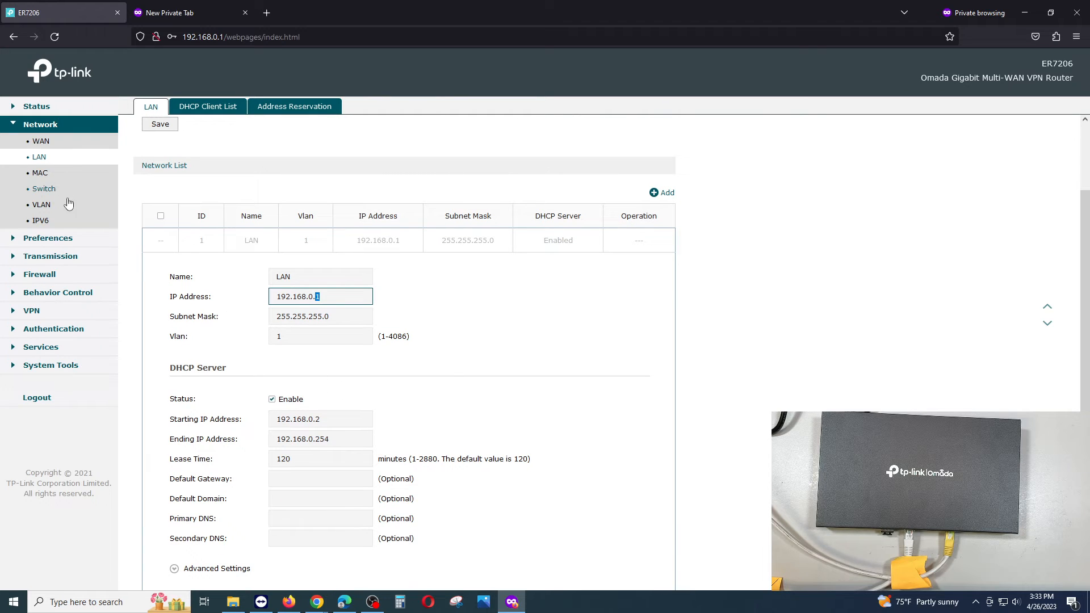
pyautogui.moveTo(101, 310)
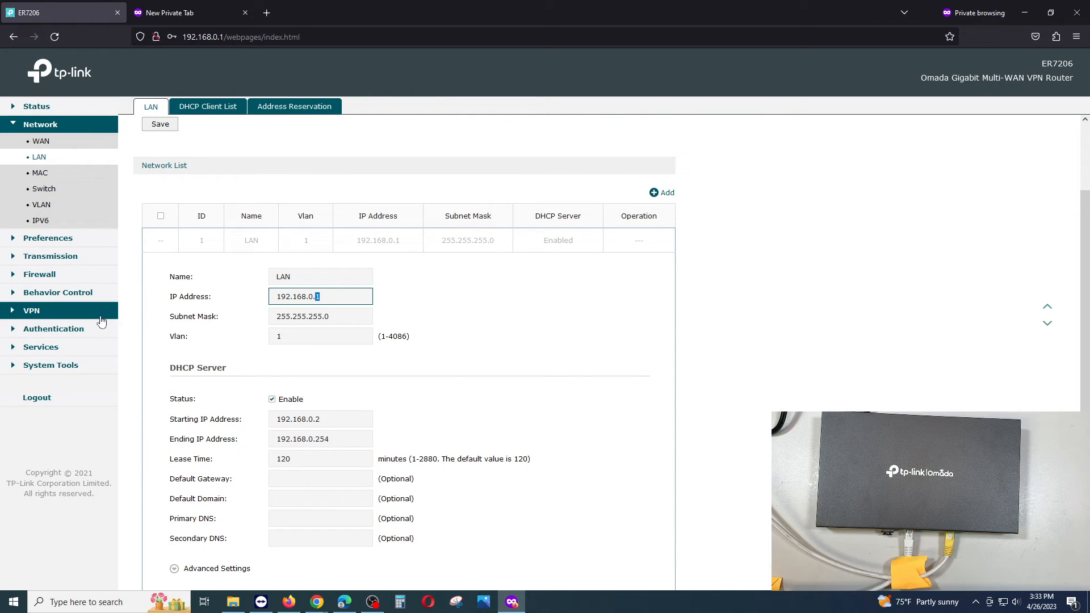
pyautogui.moveTo(68, 365)
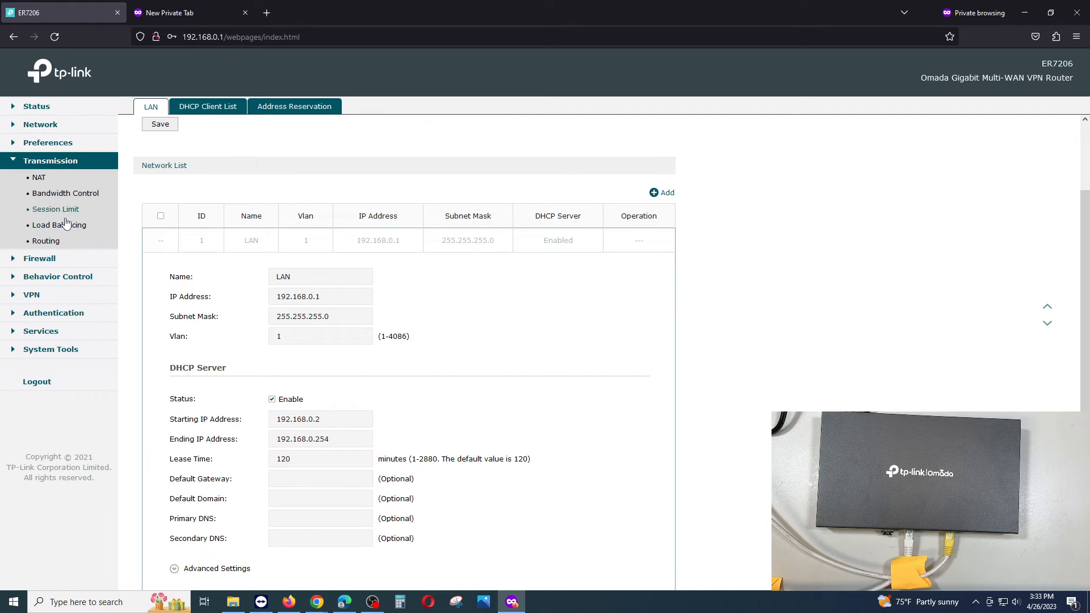
# - Expand the Firewall, VPN, Authentication, System Tools and Network menus and view the VLAN list
pyautogui.click(40, 179)
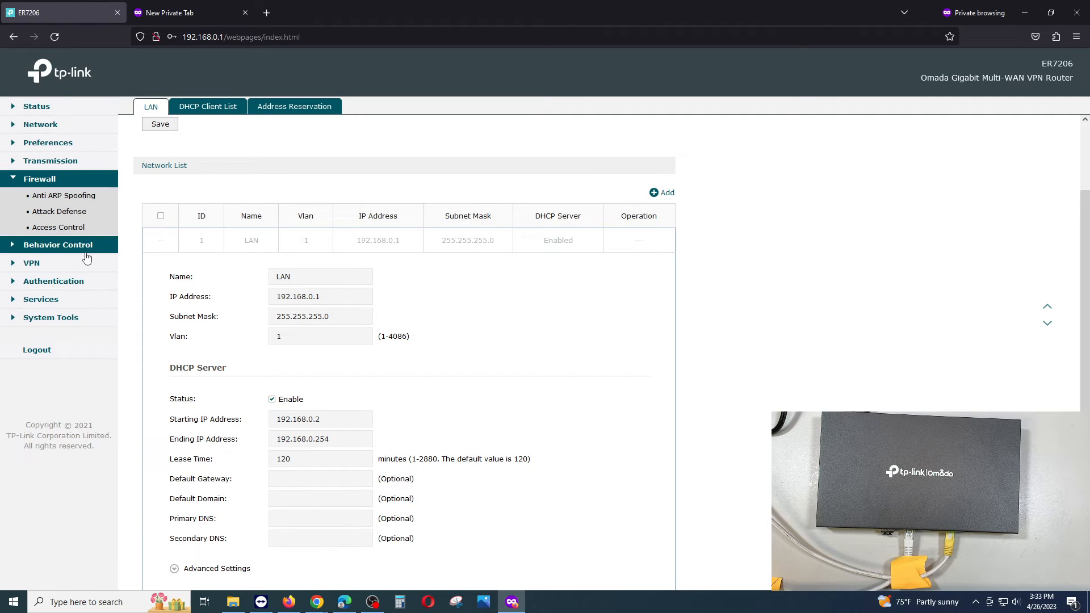
pyautogui.click(31, 214)
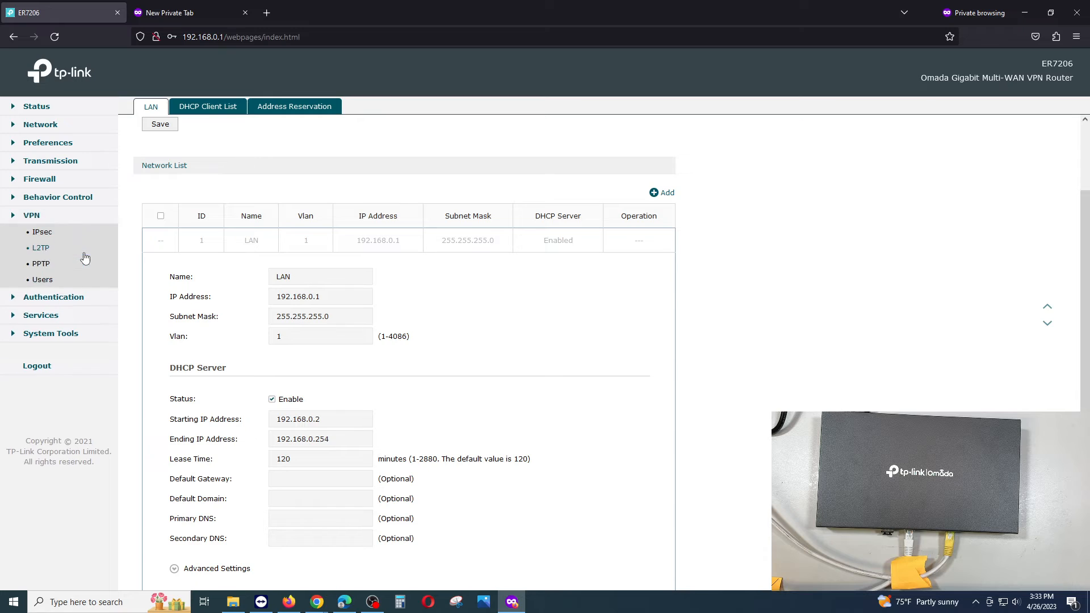
pyautogui.click(54, 297)
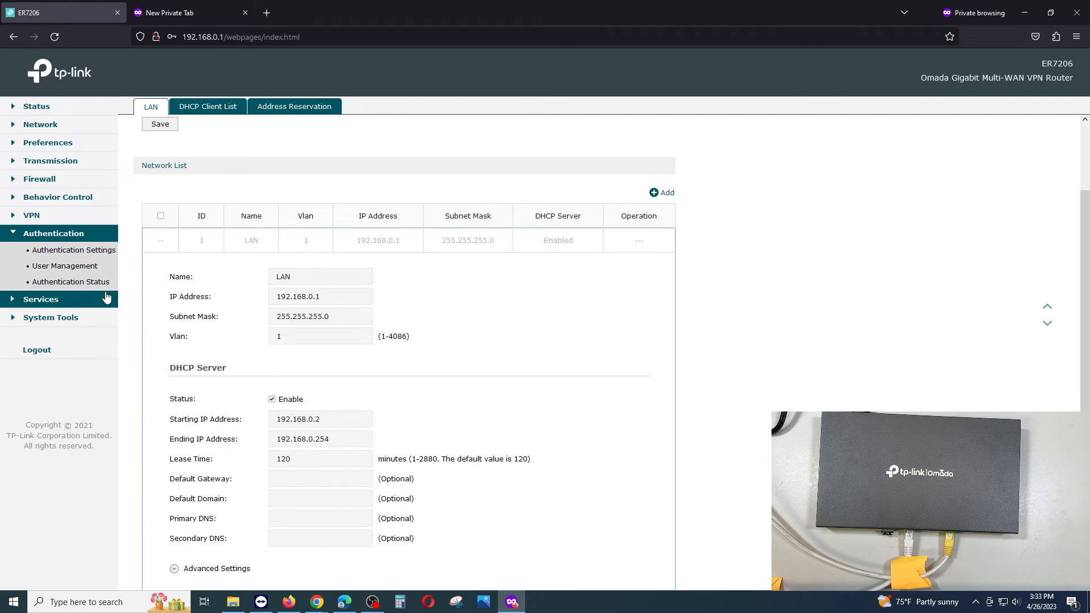
pyautogui.click(50, 270)
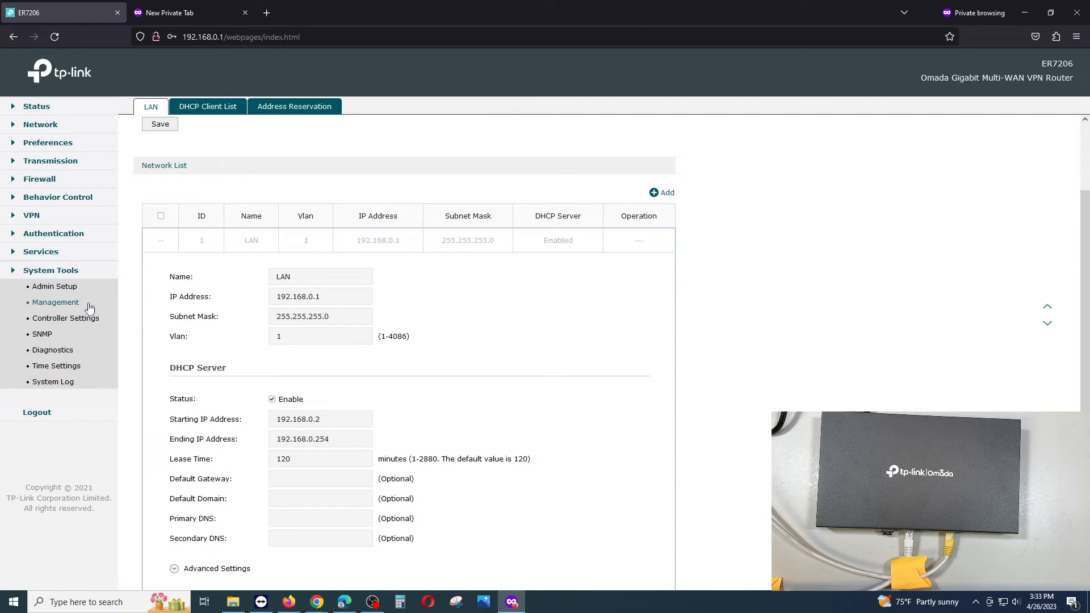
pyautogui.click(50, 270)
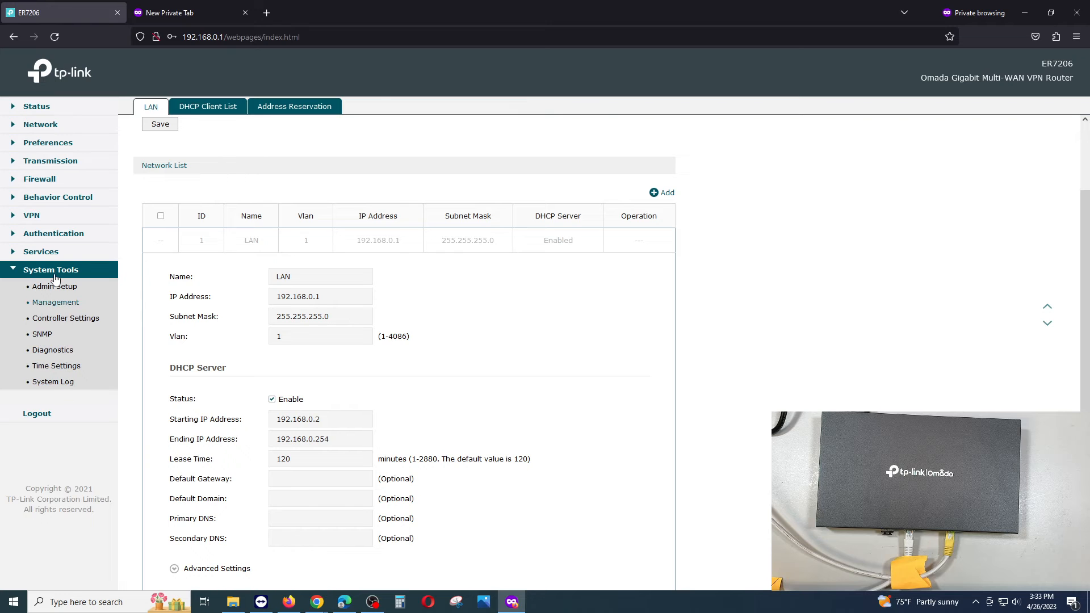
pyautogui.click(41, 124)
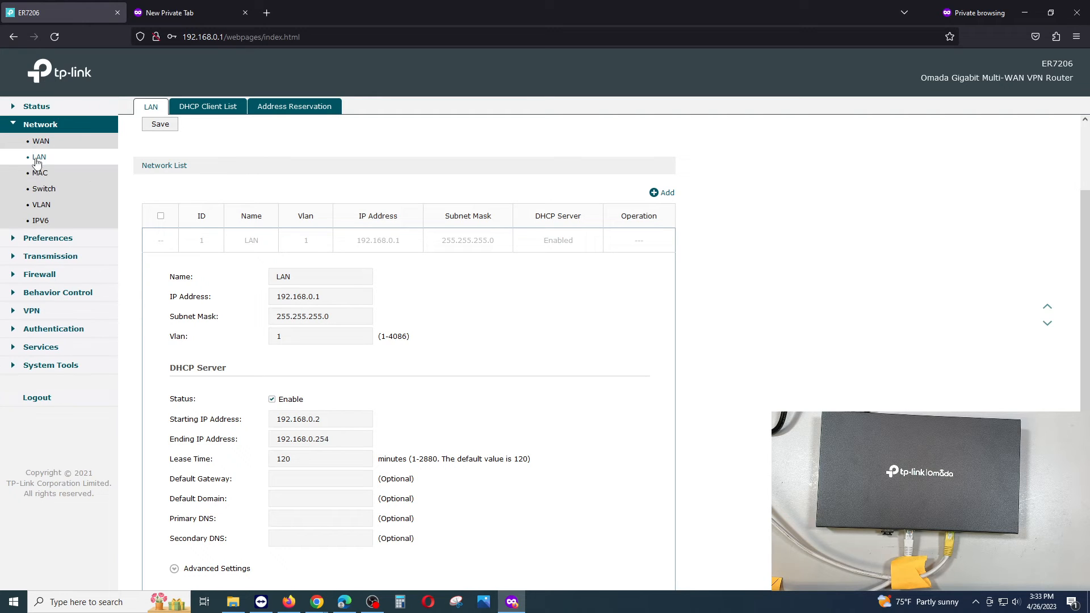
pyautogui.click(40, 204)
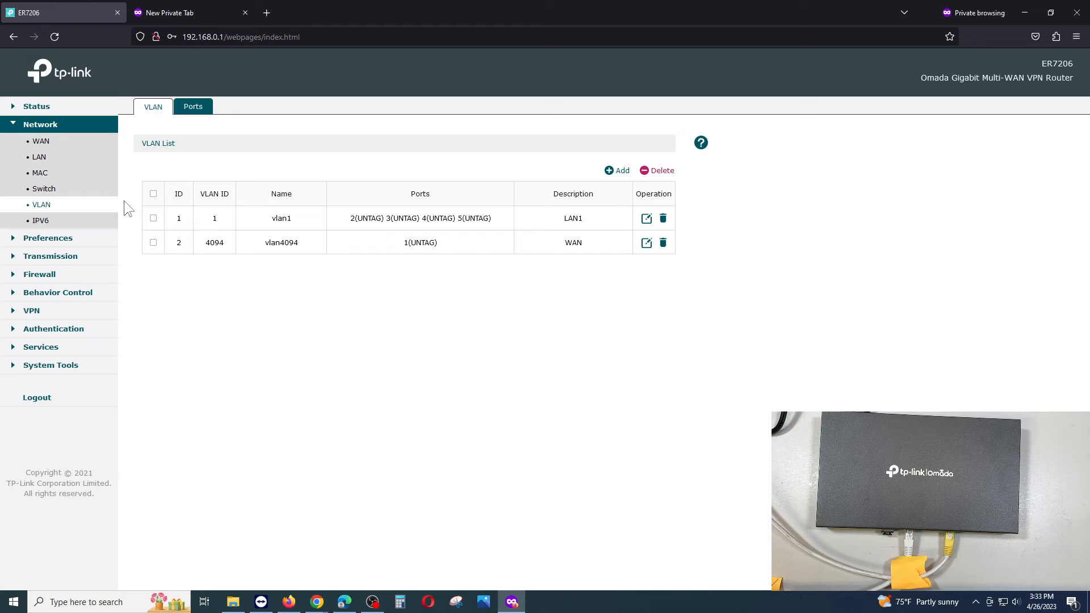
# - Browse Preferences and Transmission's NAT, Bandwidth Control and Routing pages, ending on NAT
pyautogui.click(48, 143)
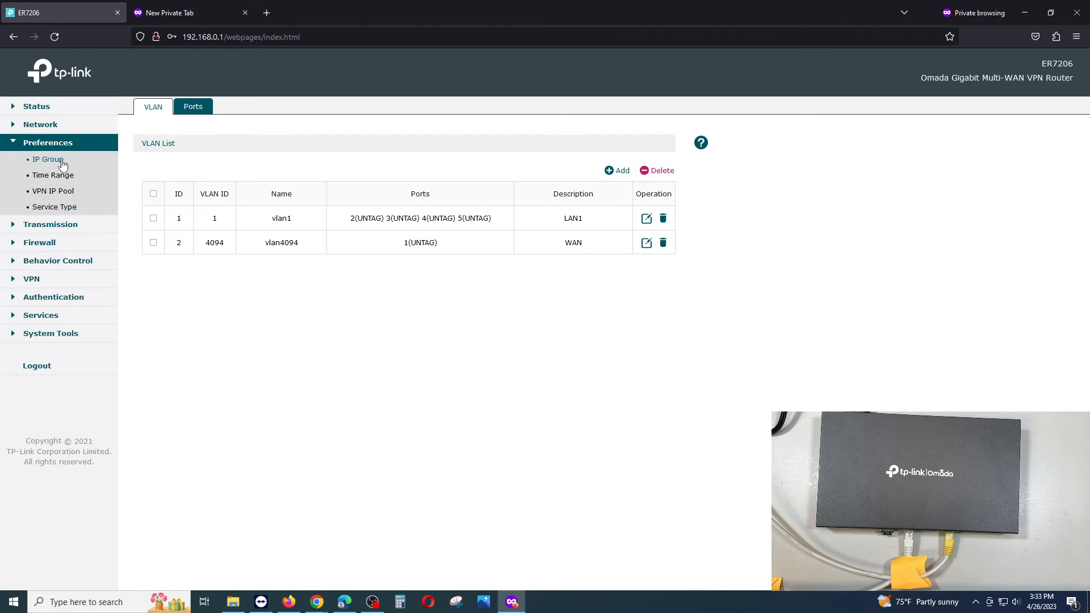
pyautogui.click(50, 161)
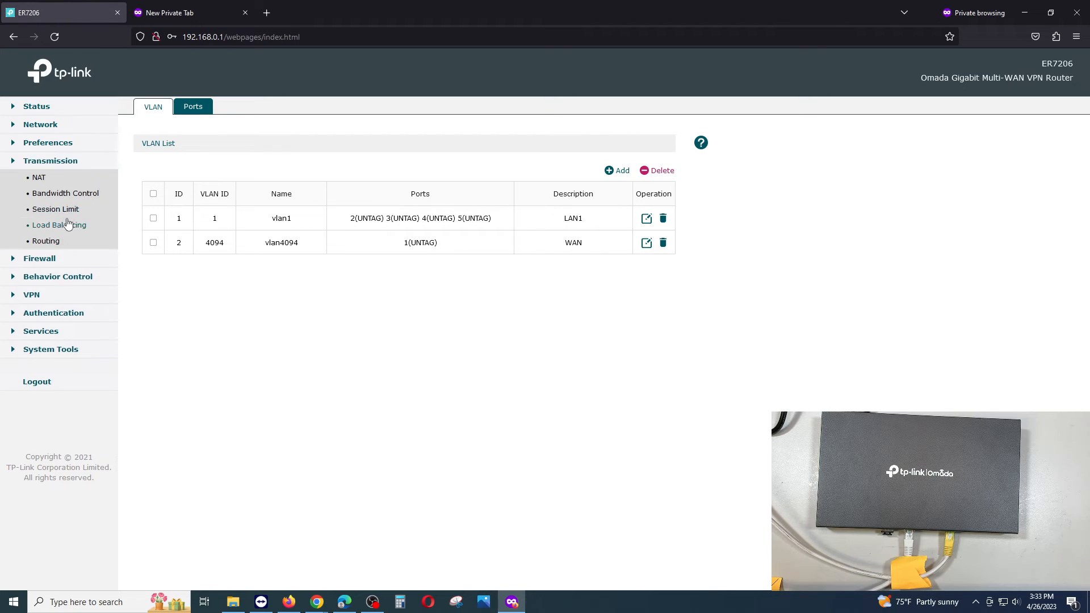
pyautogui.click(40, 178)
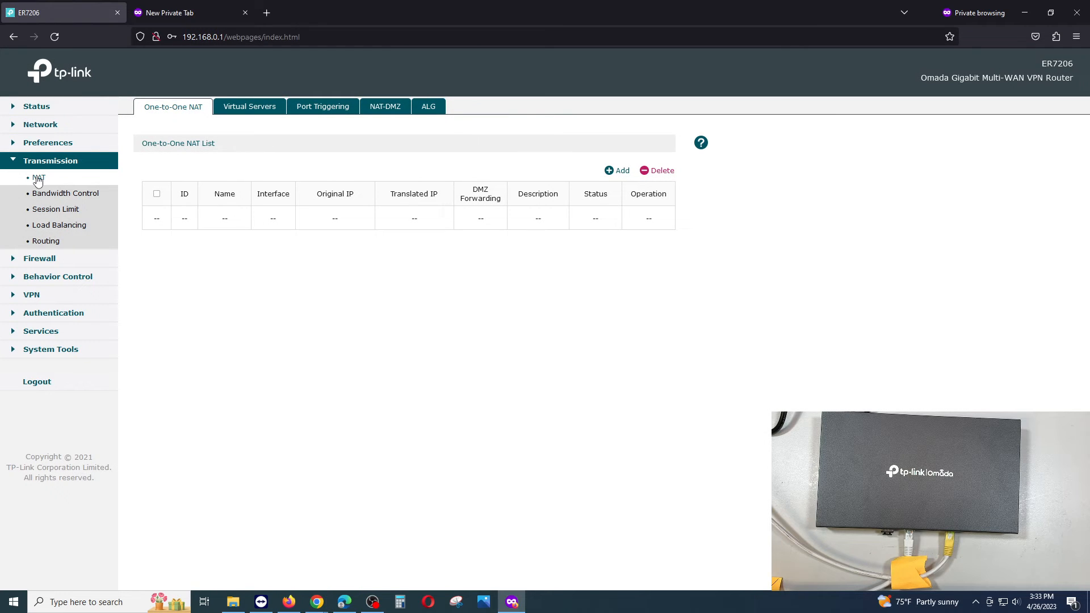
pyautogui.moveTo(55, 174)
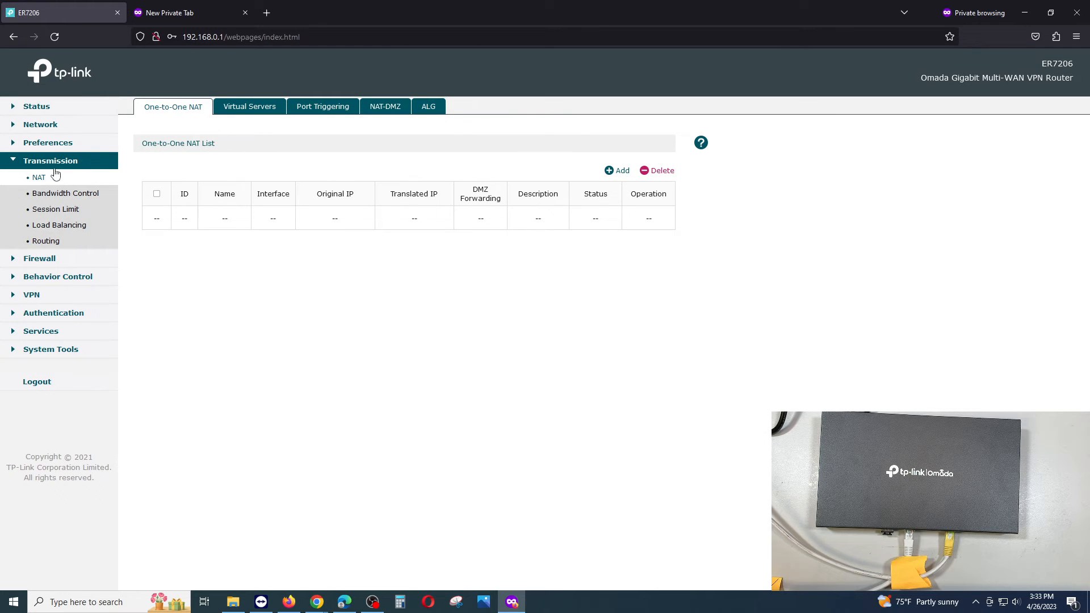
pyautogui.click(65, 193)
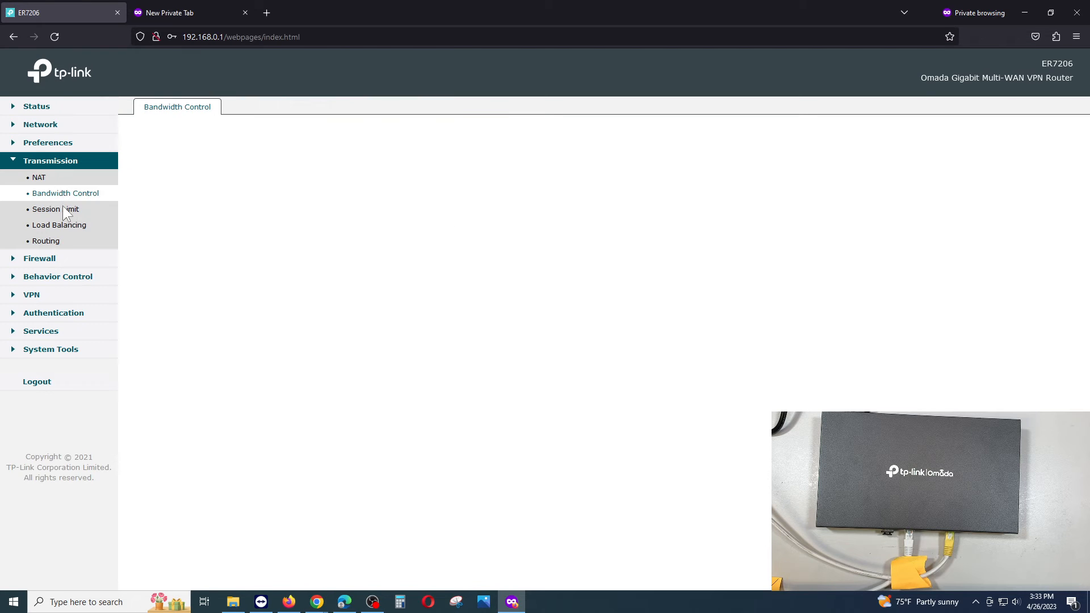
pyautogui.click(66, 193)
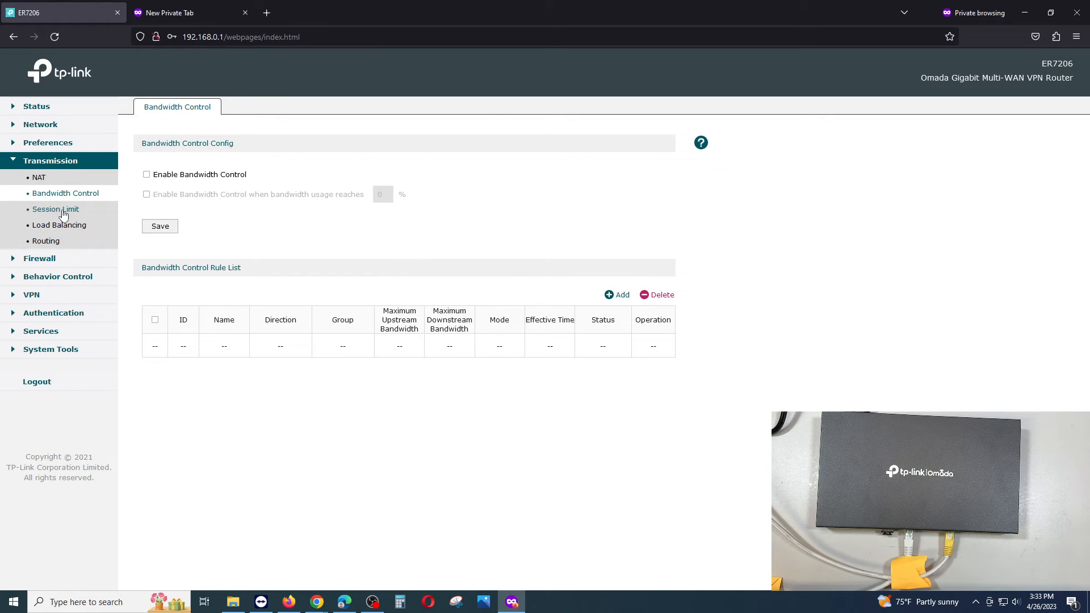
pyautogui.click(46, 241)
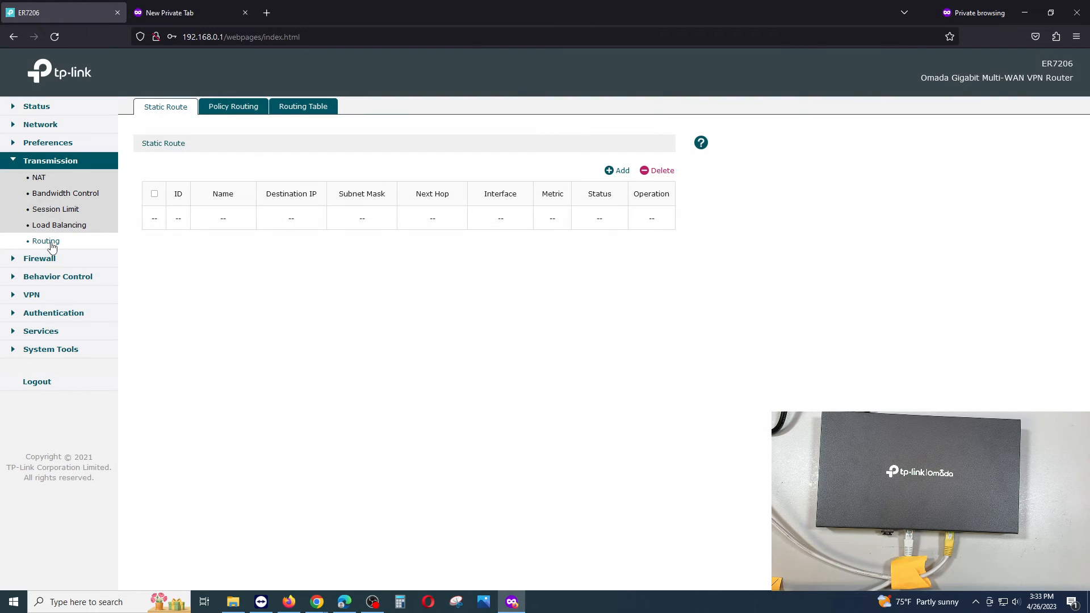
pyautogui.click(39, 177)
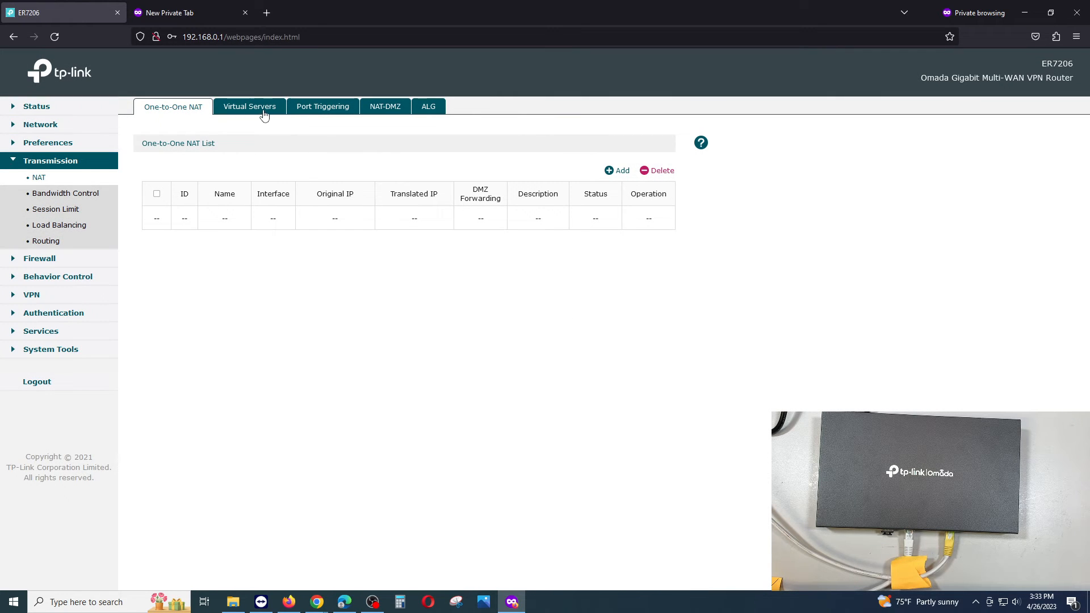
# - Add a new virtual server rule named RDP on the WAN interface
pyautogui.click(249, 106)
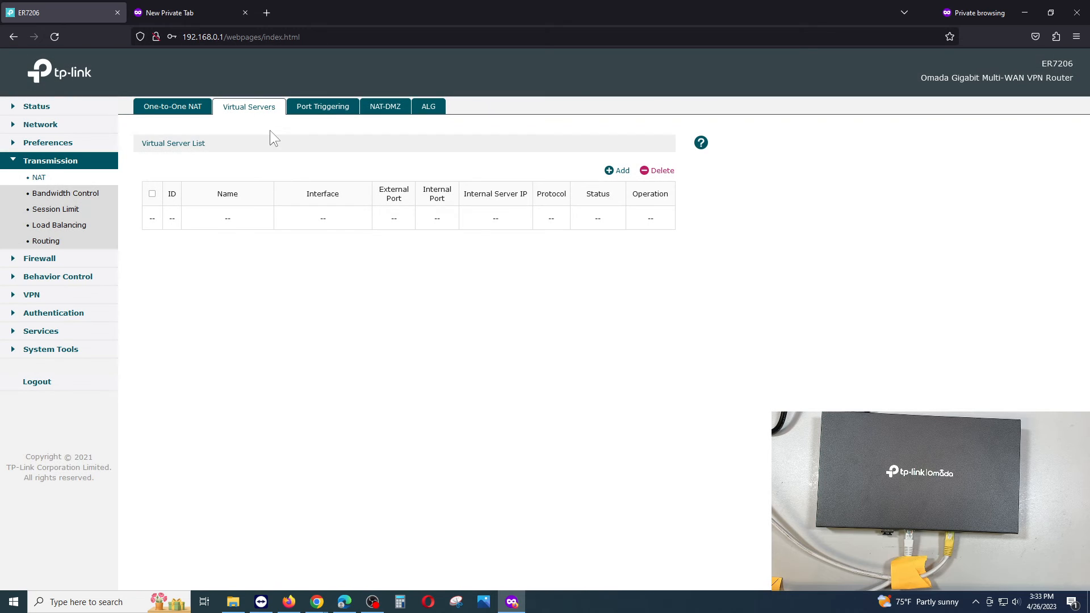
pyautogui.click(616, 170)
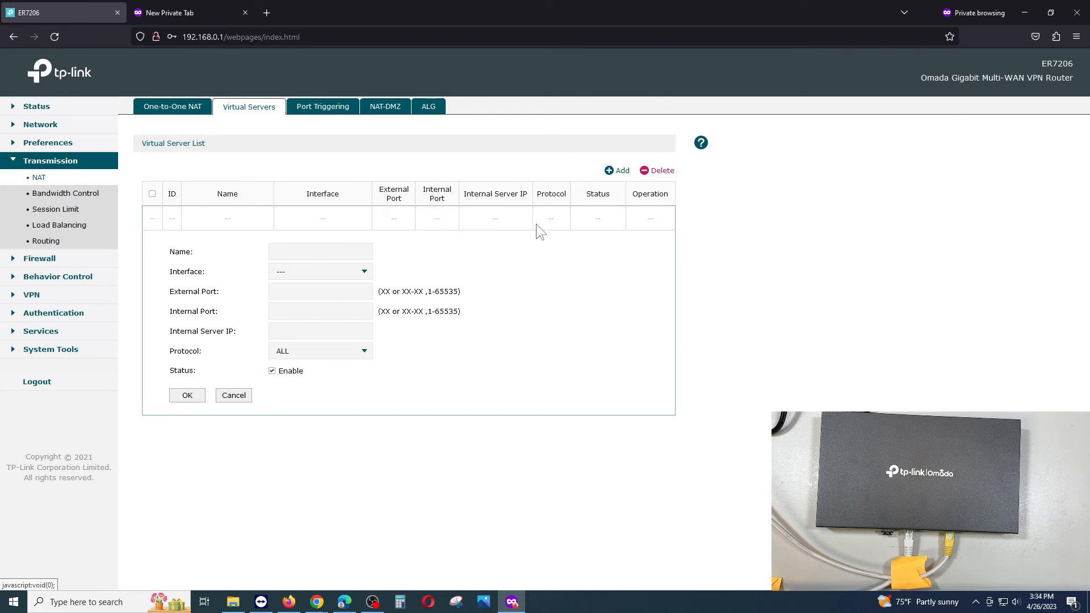
pyautogui.click(319, 251)
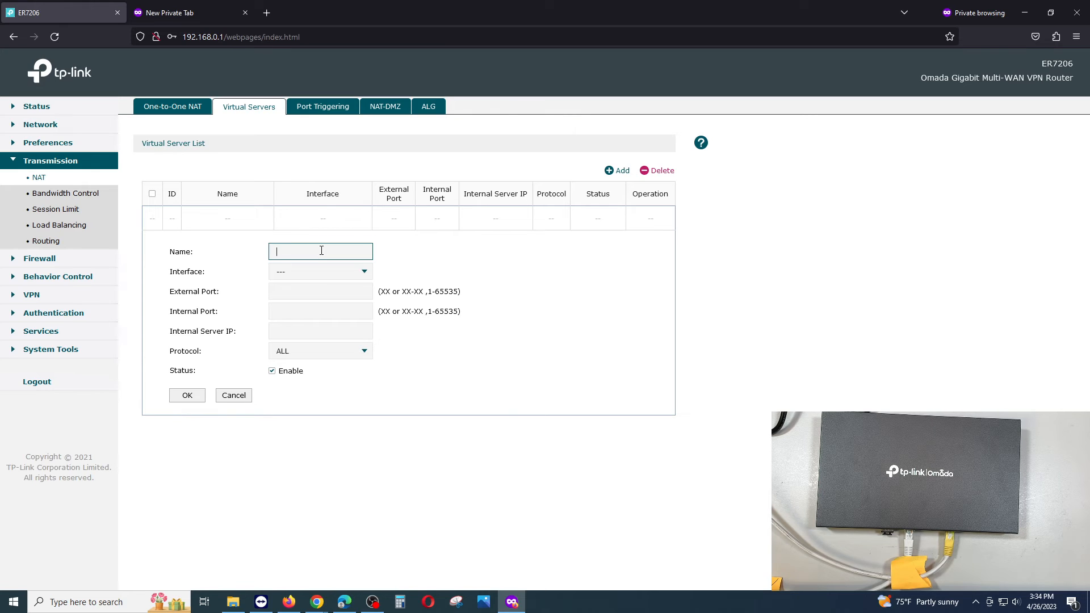
pyautogui.write('RDP')
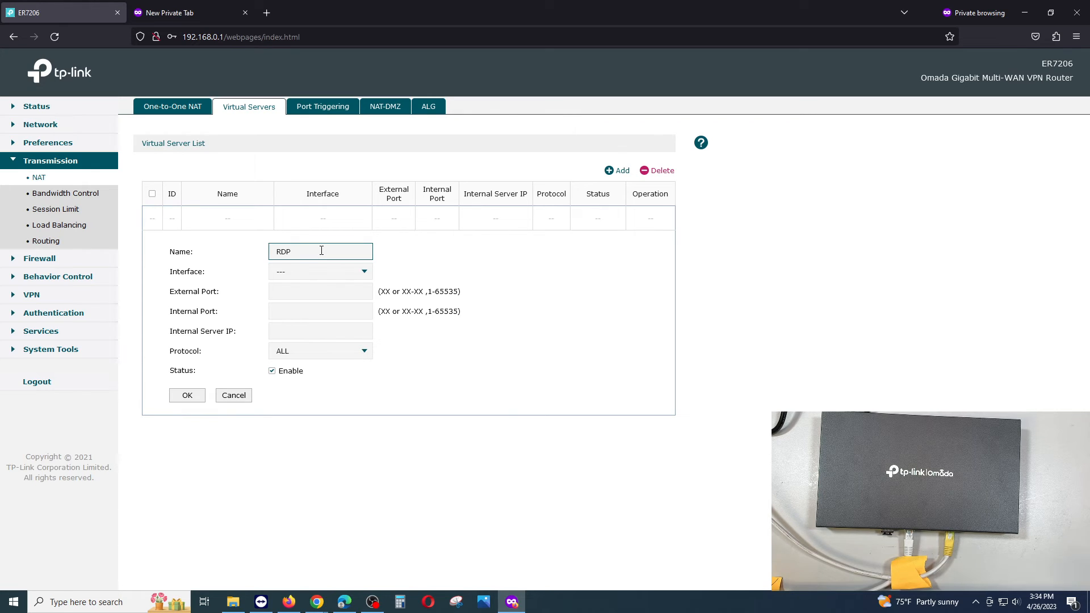
pyautogui.click(320, 272)
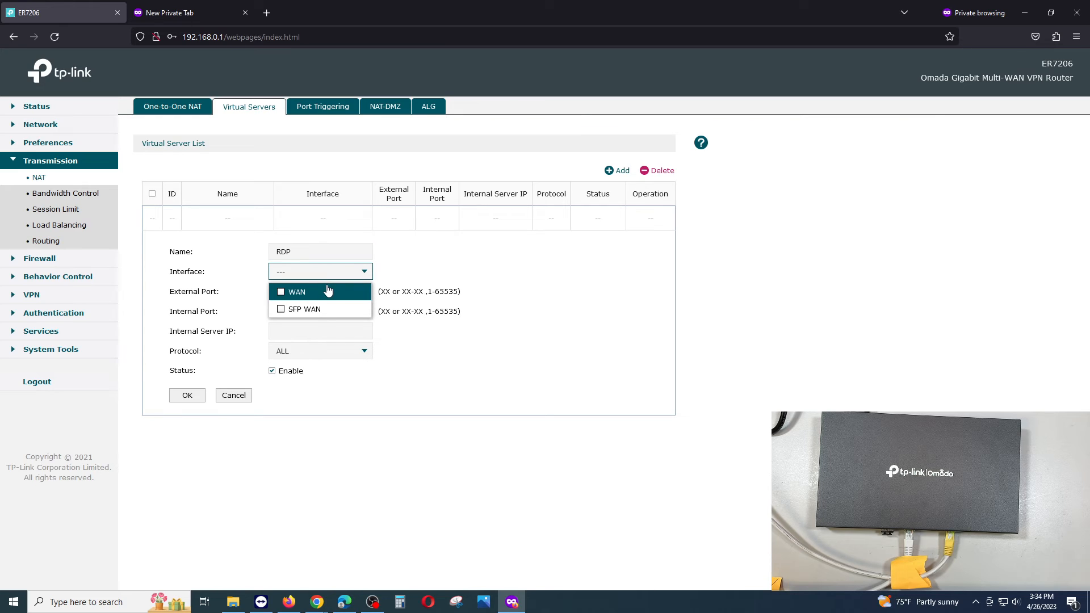
pyautogui.click(281, 292)
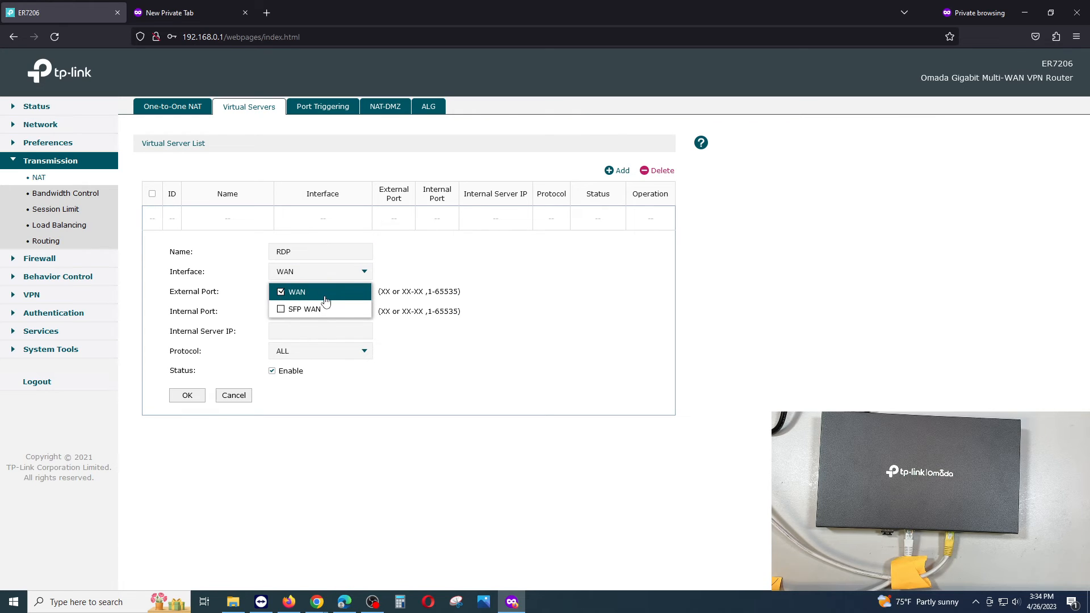
pyautogui.moveTo(434, 290)
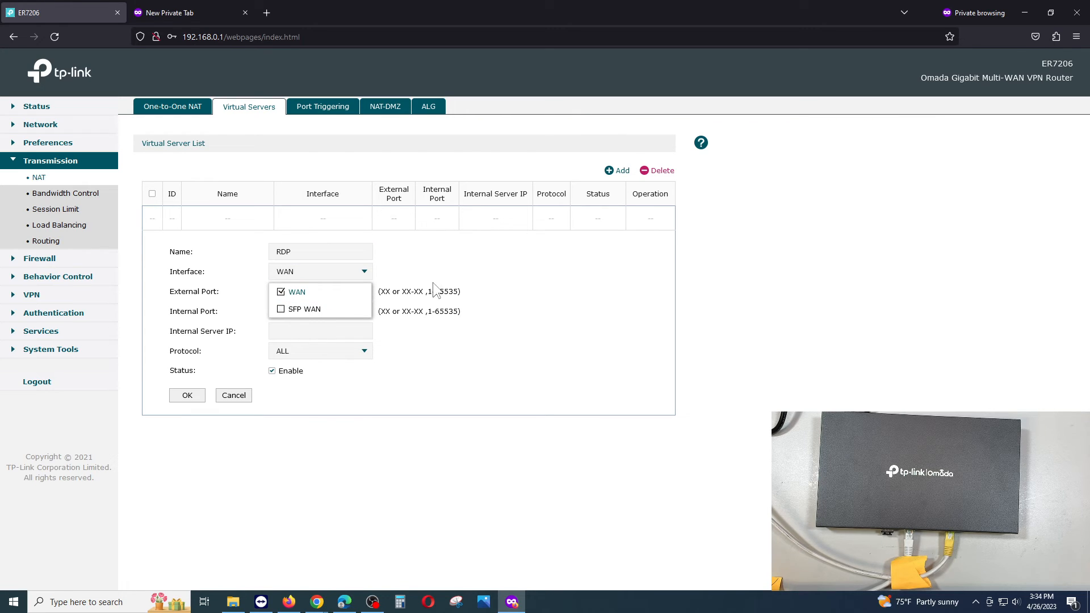
# - Set external and internal ports 3389, begin the server IP, and check the PC's IPv4 address
pyautogui.click(320, 291)
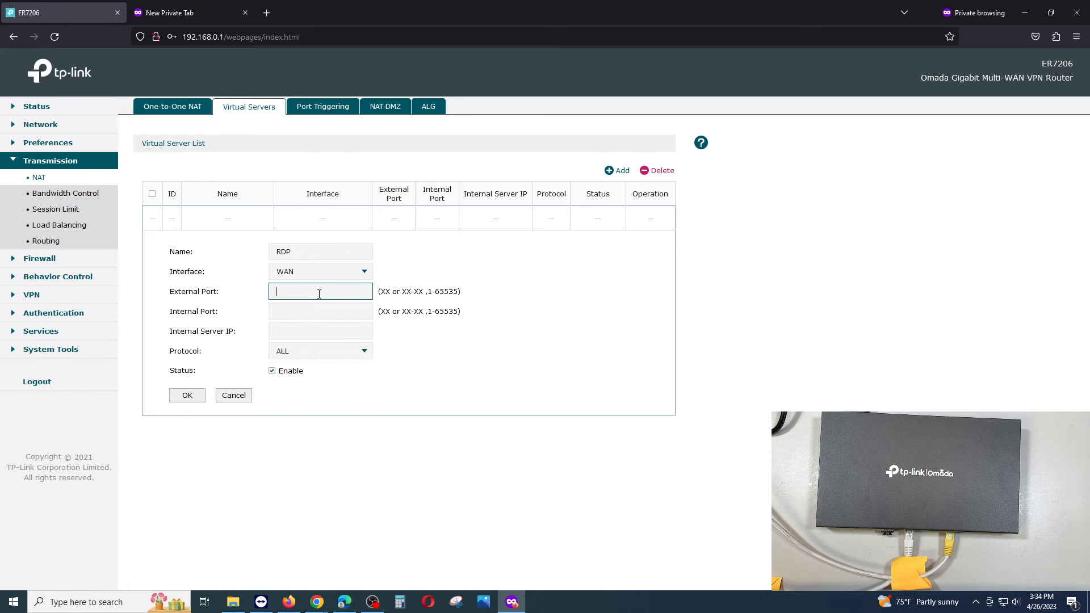
pyautogui.write('3389')
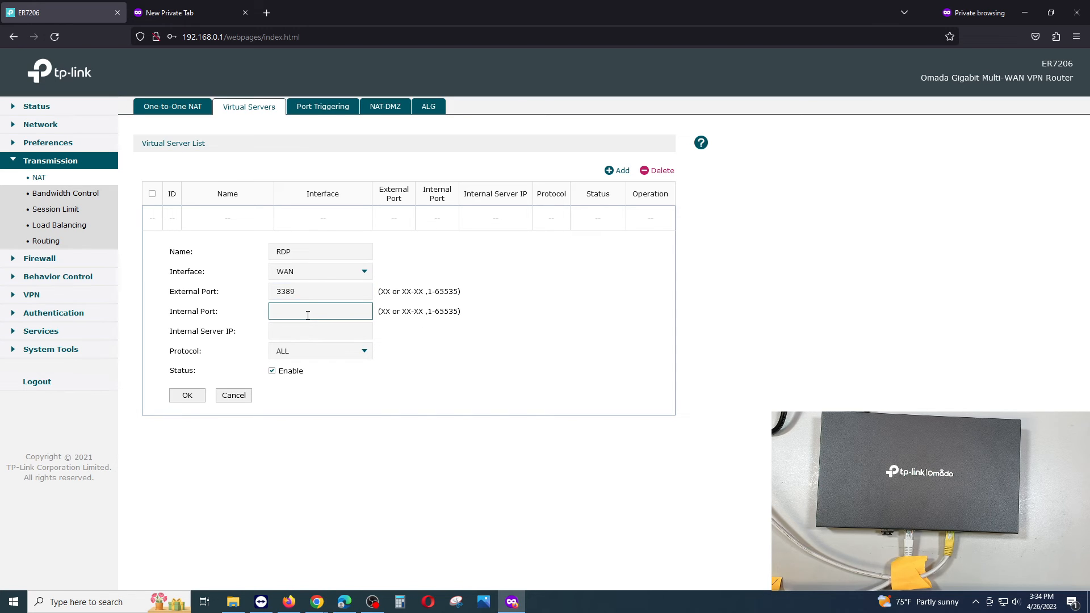
pyautogui.write('3389')
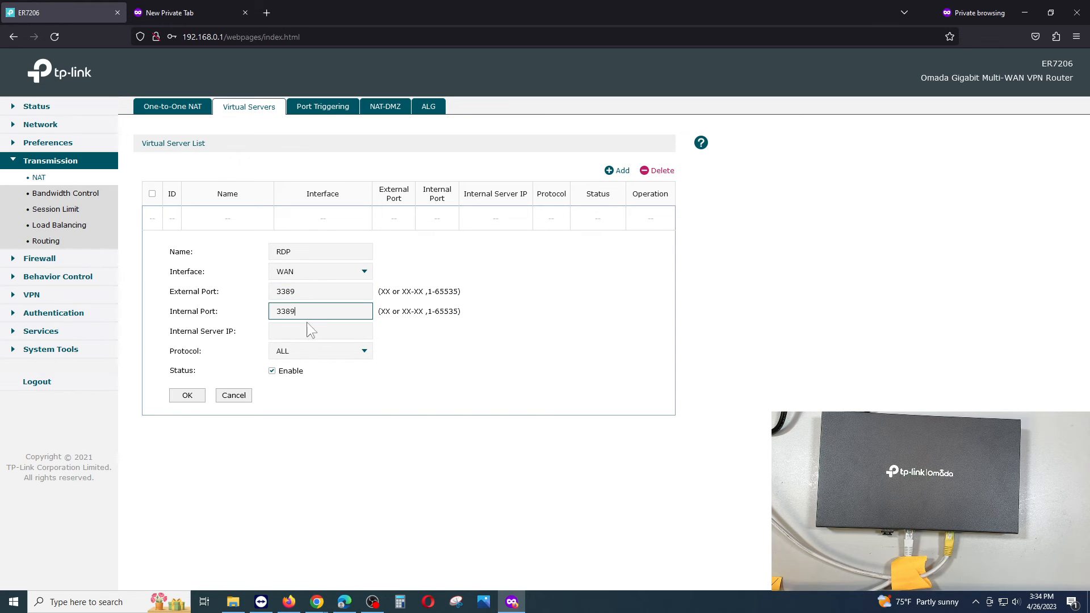
pyautogui.click(319, 332)
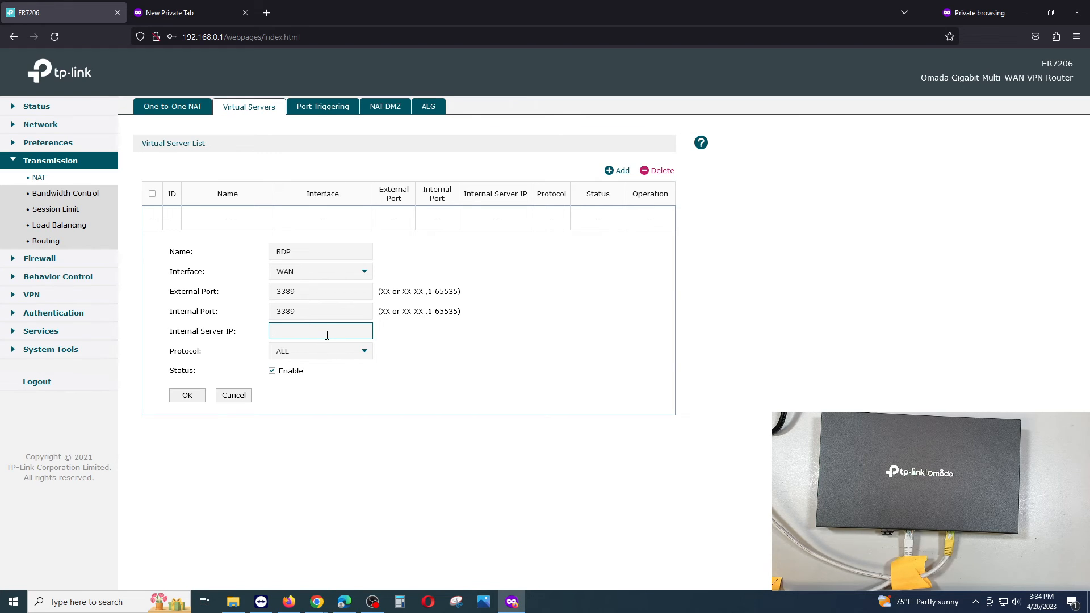
pyautogui.write('192.168.0.')
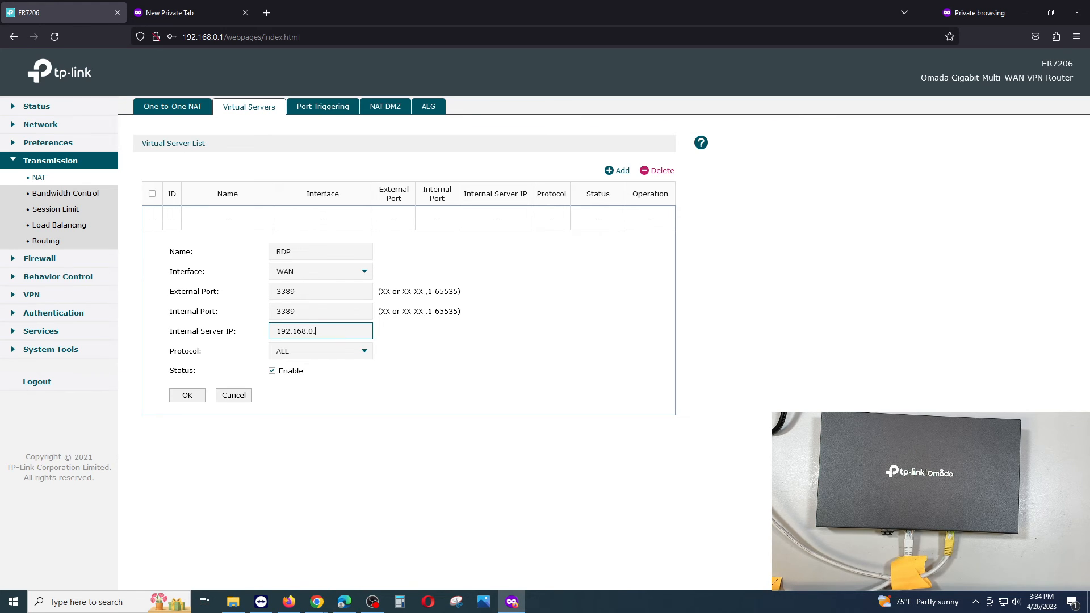
pyautogui.click(187, 395)
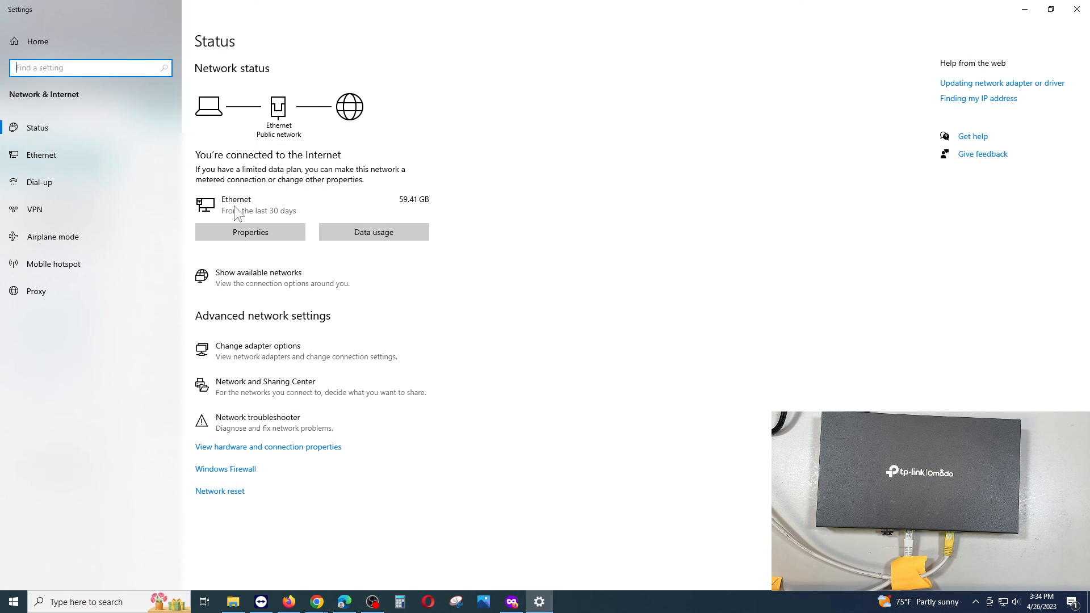
pyautogui.click(249, 232)
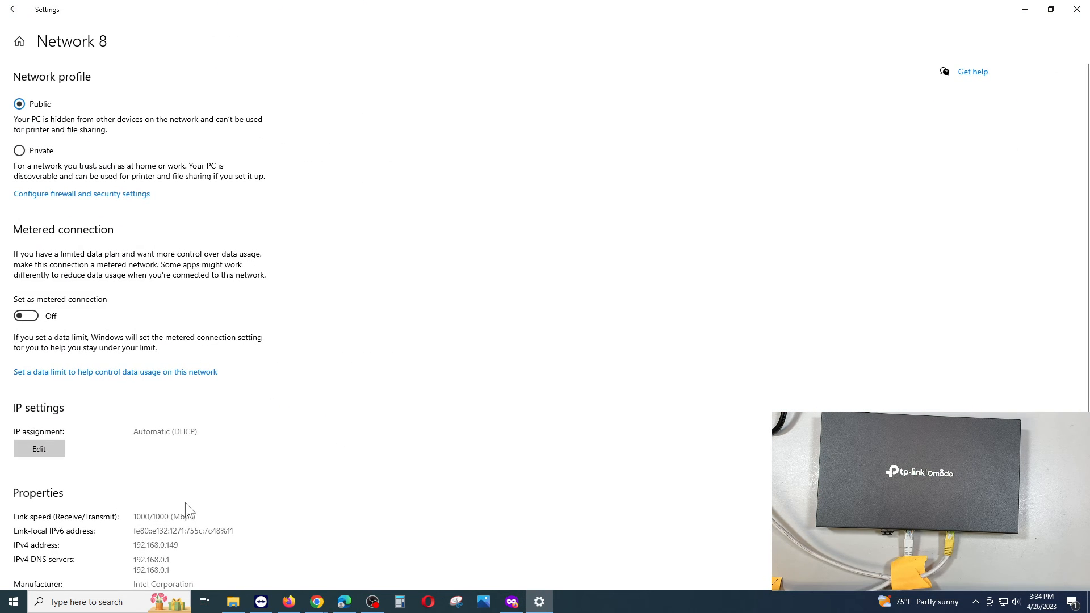
pyautogui.scroll(-3)
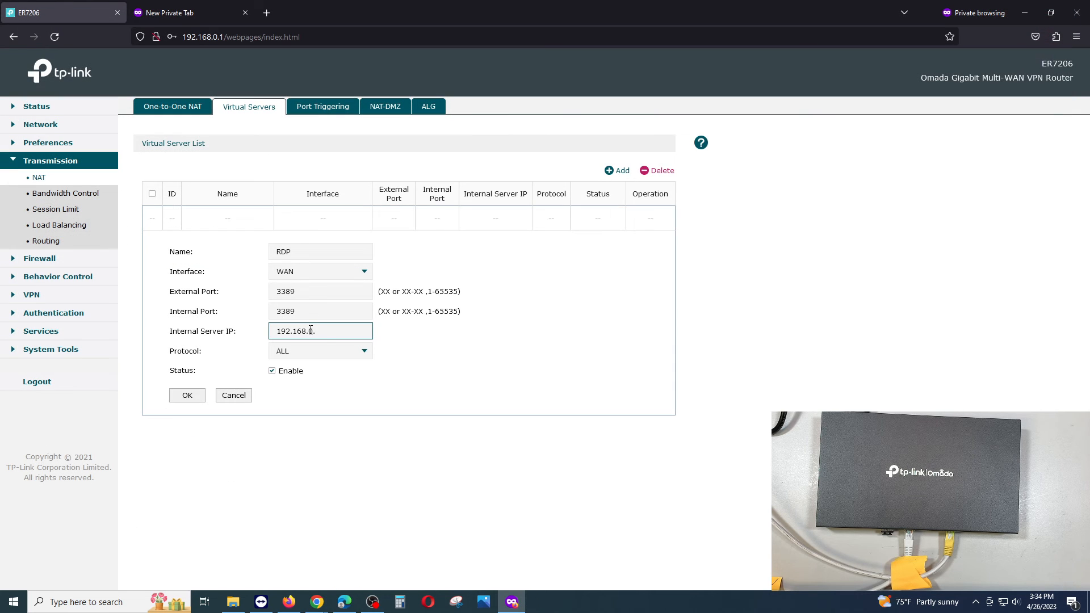
# - Complete internal server IP 192.168.0.149, choose UDP protocol, and save the RDP rule
pyautogui.write('149')
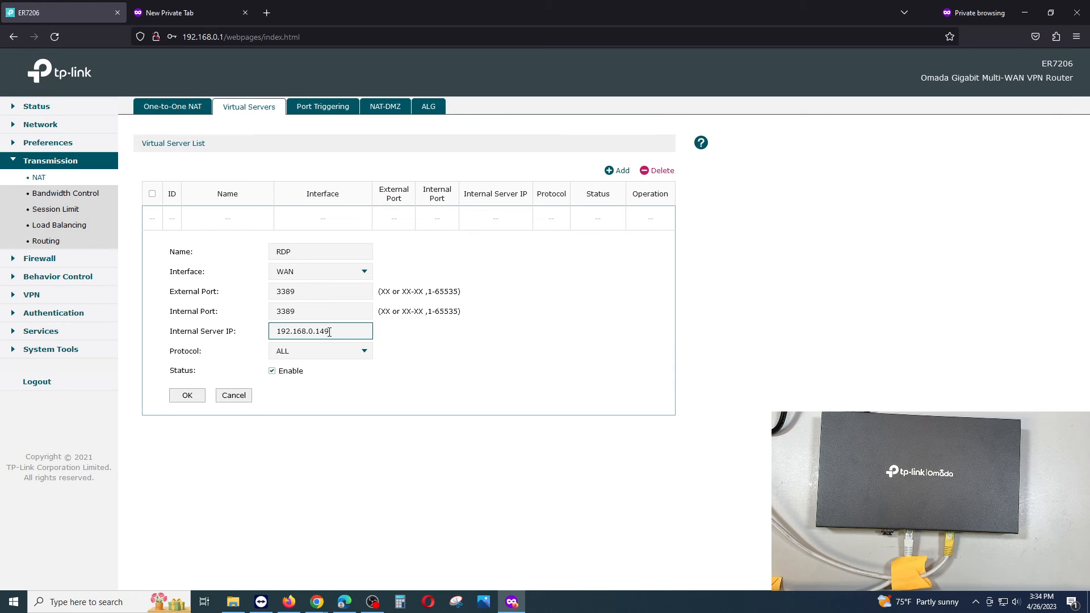
pyautogui.click(319, 351)
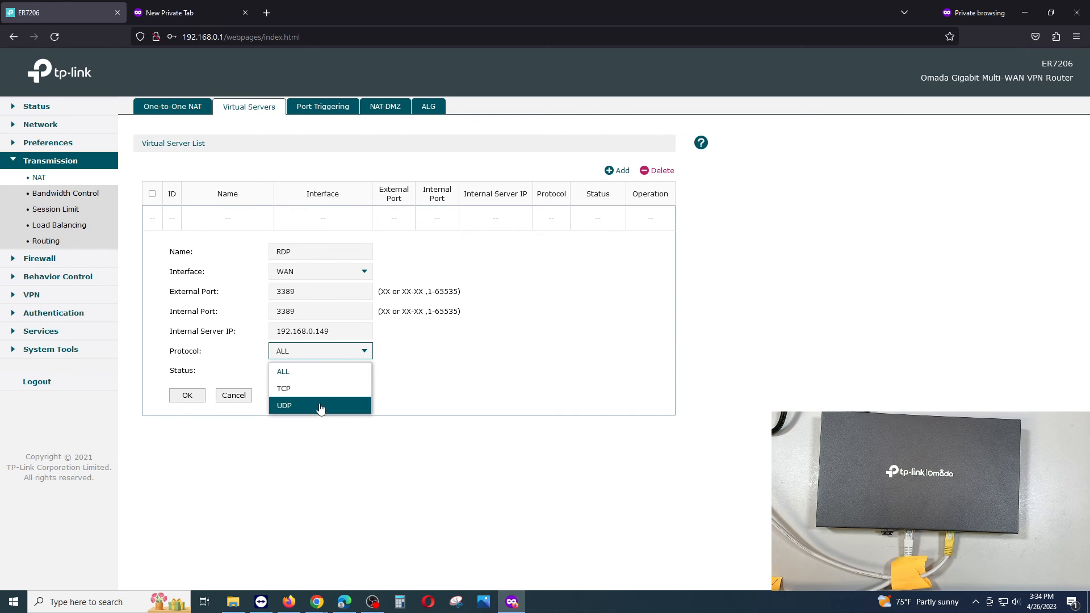
pyautogui.moveTo(319, 371)
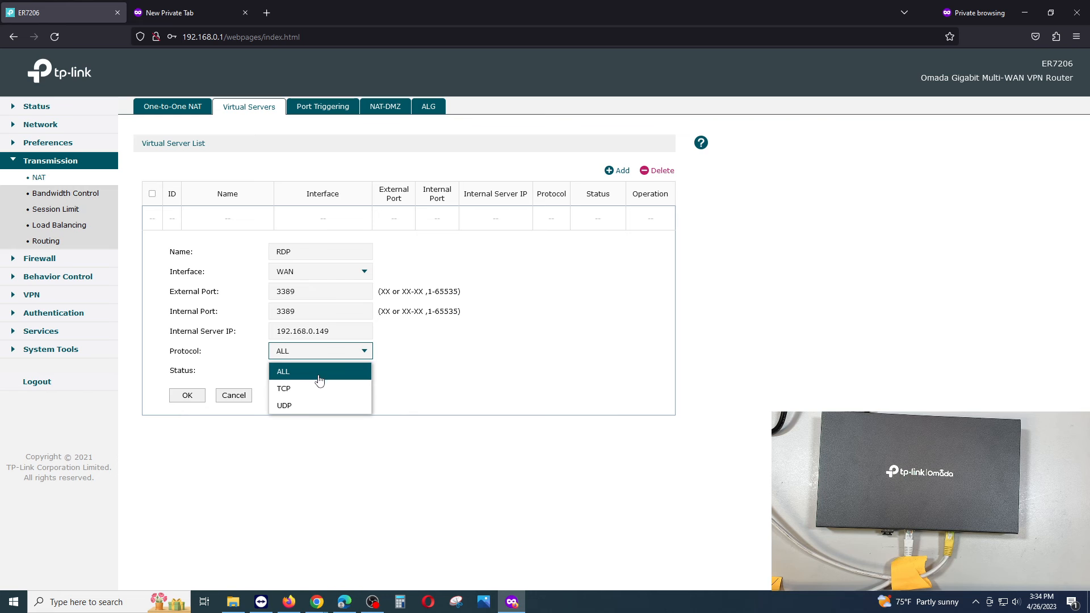
pyautogui.click(283, 388)
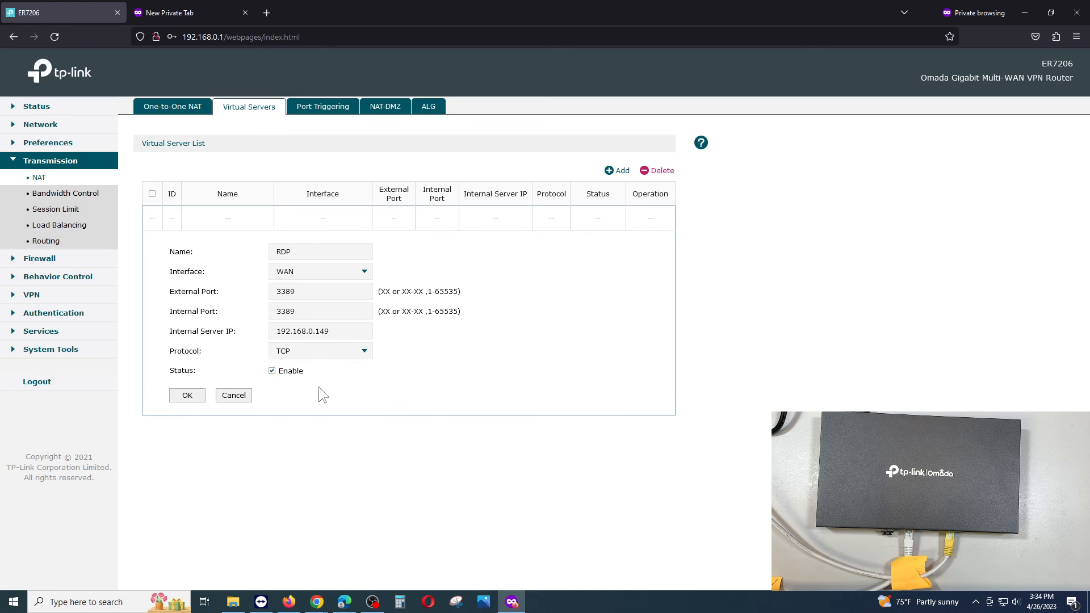
pyautogui.click(319, 350)
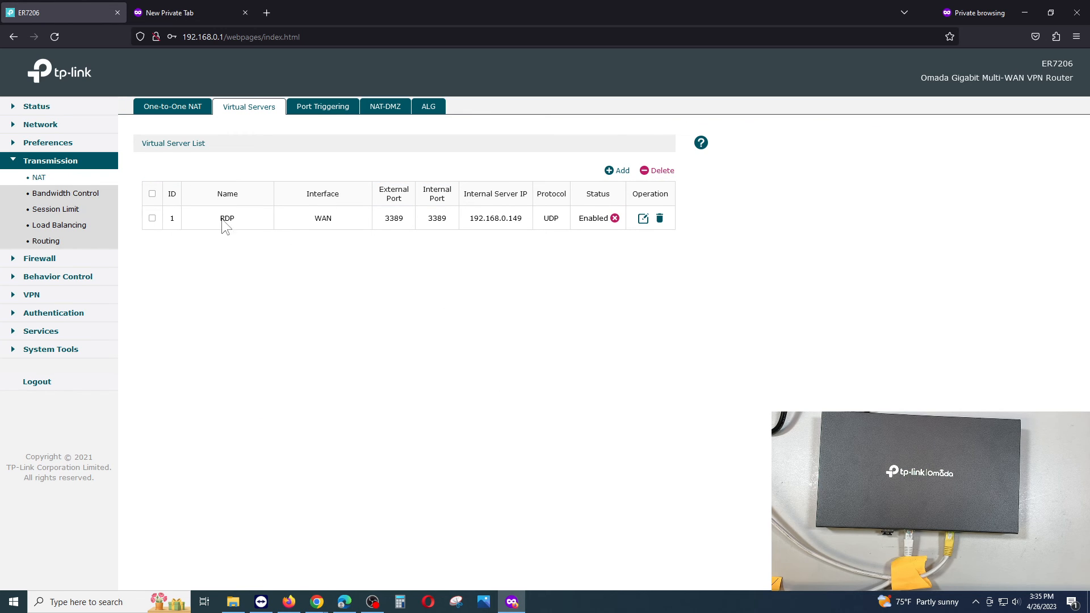
pyautogui.doubleClick(226, 218)
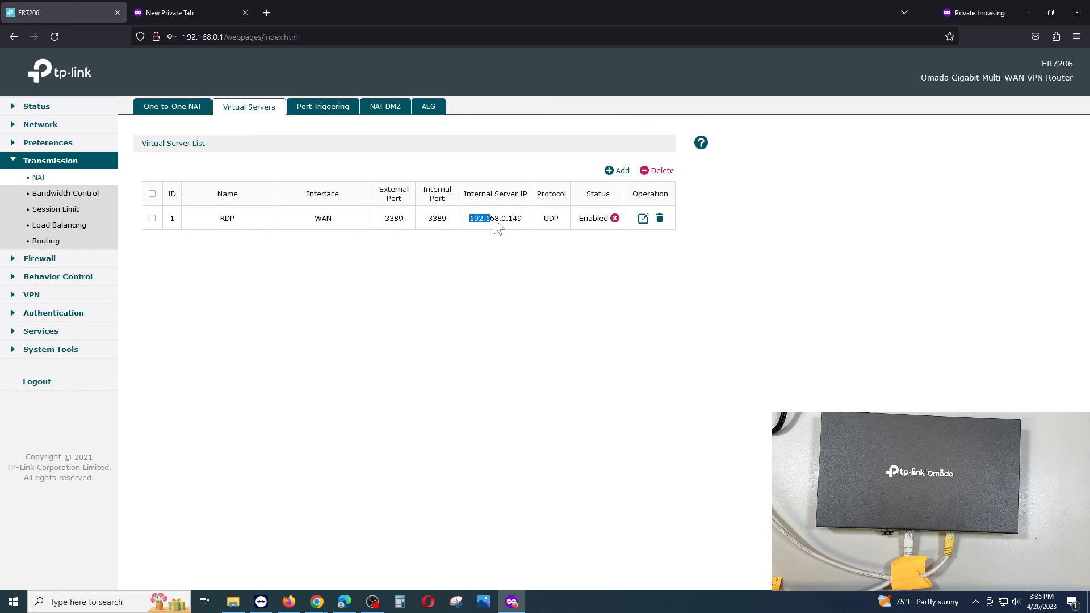
pyautogui.tripleClick(495, 217)
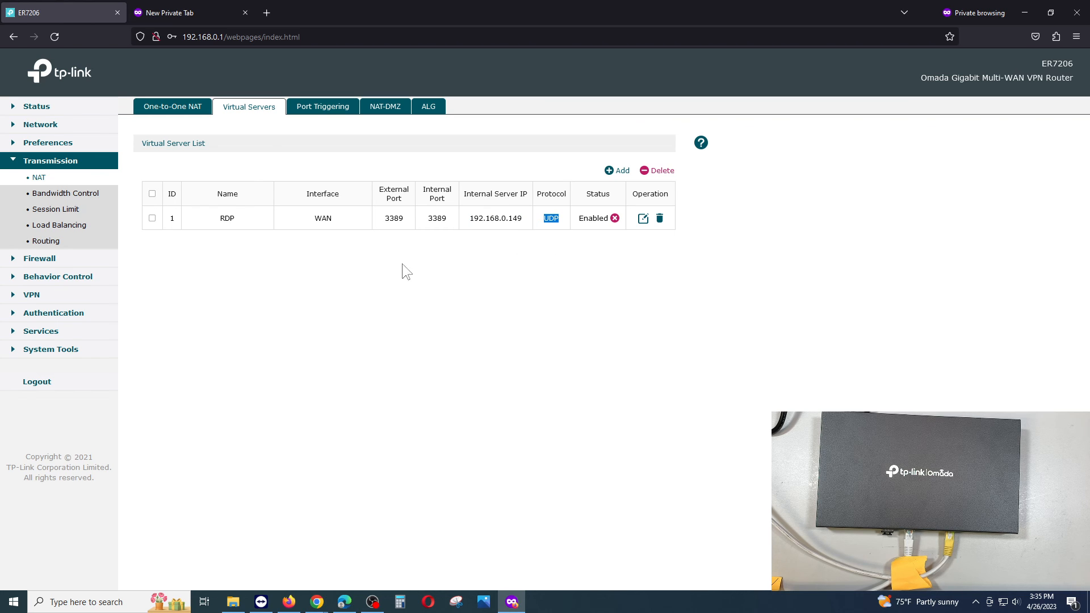
pyautogui.moveTo(238, 115)
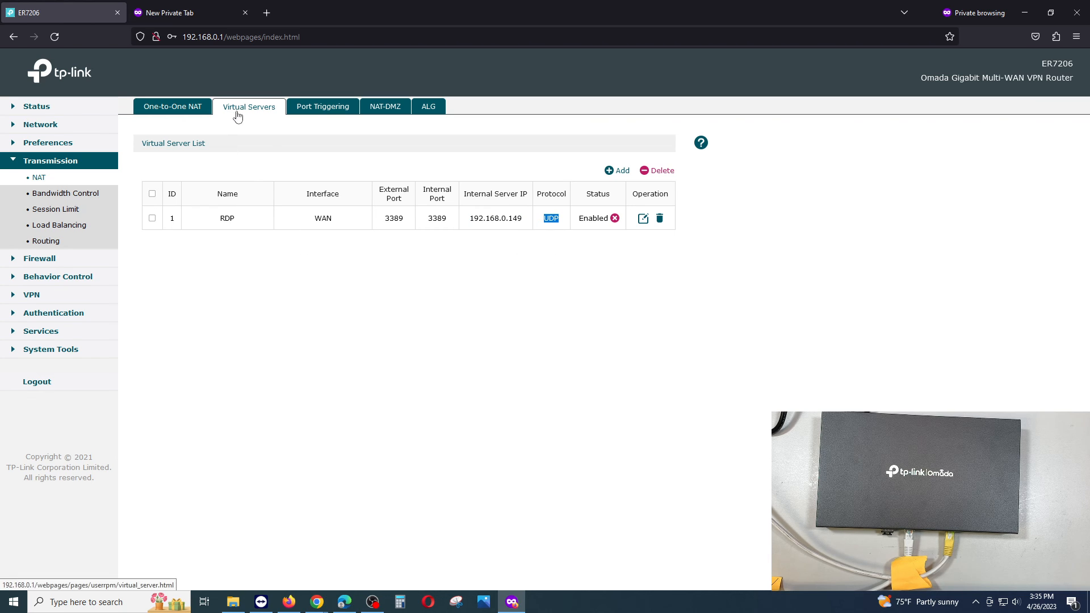
pyautogui.moveTo(477, 328)
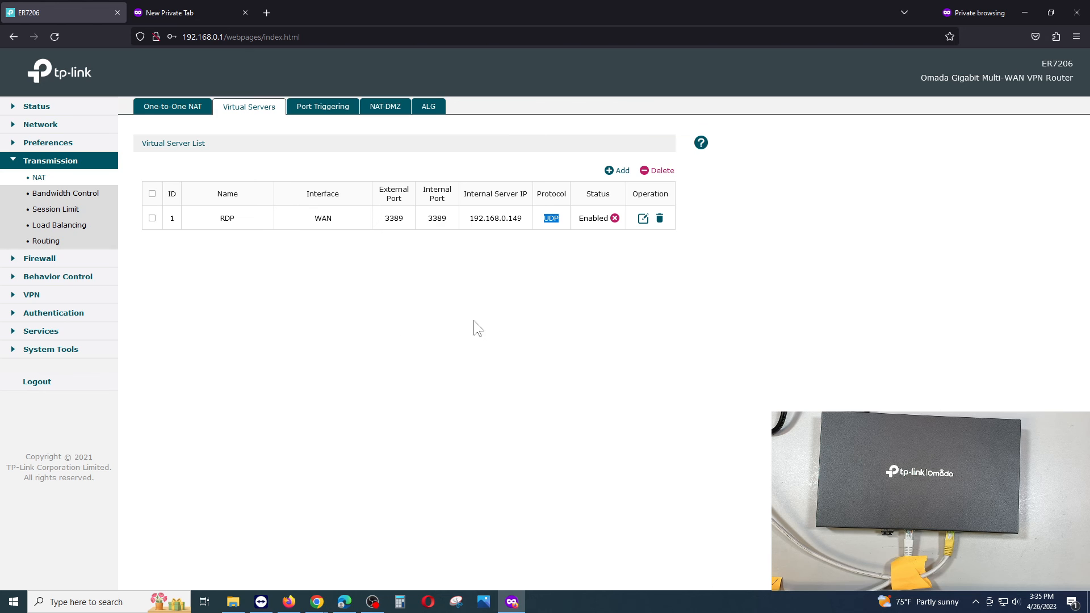
pyautogui.moveTo(207, 297)
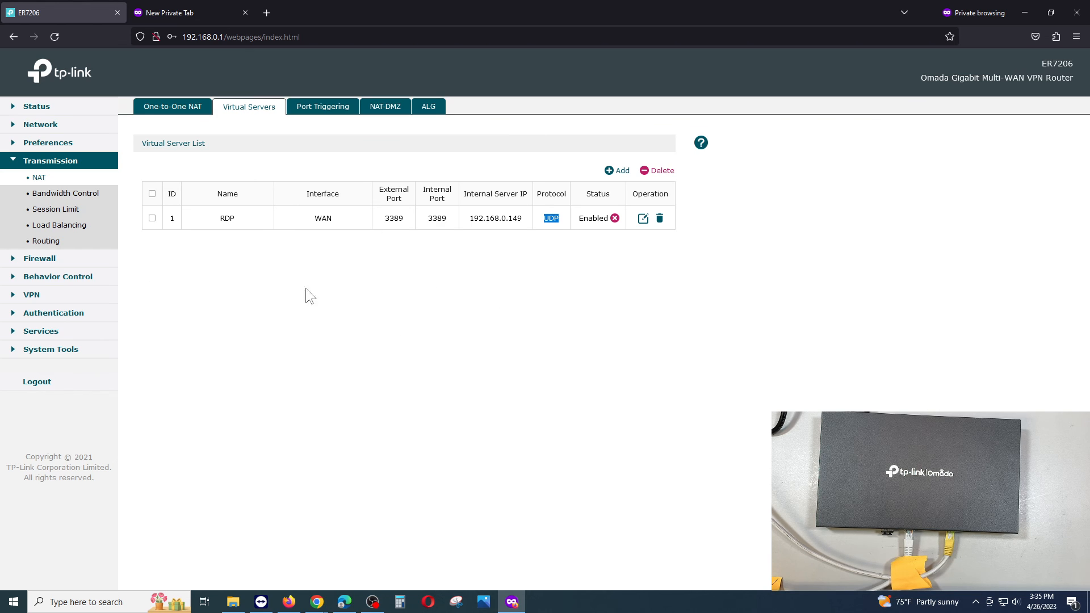
pyautogui.moveTo(592, 566)
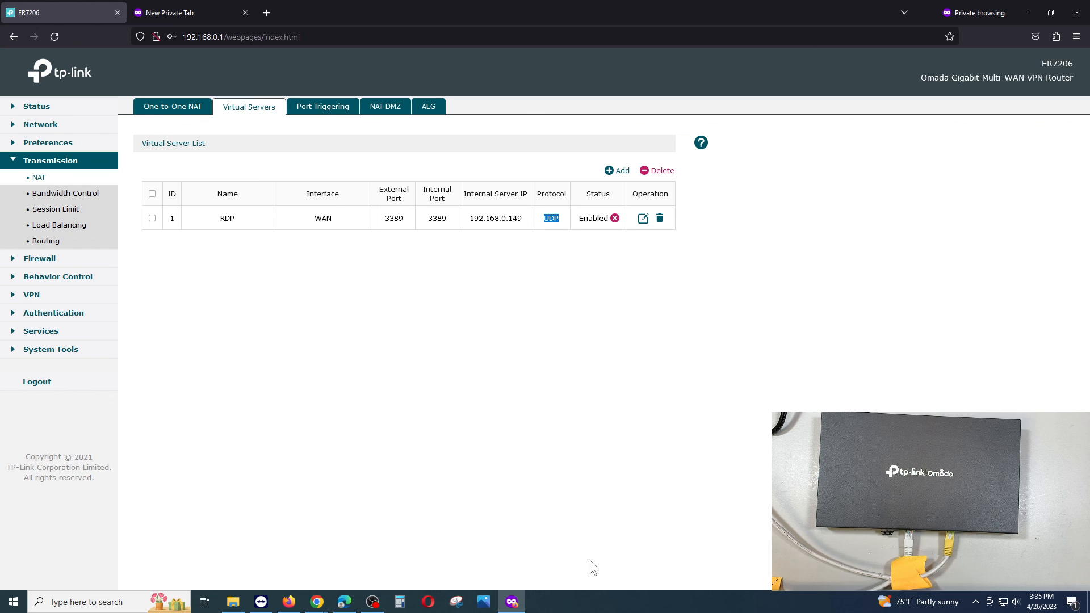